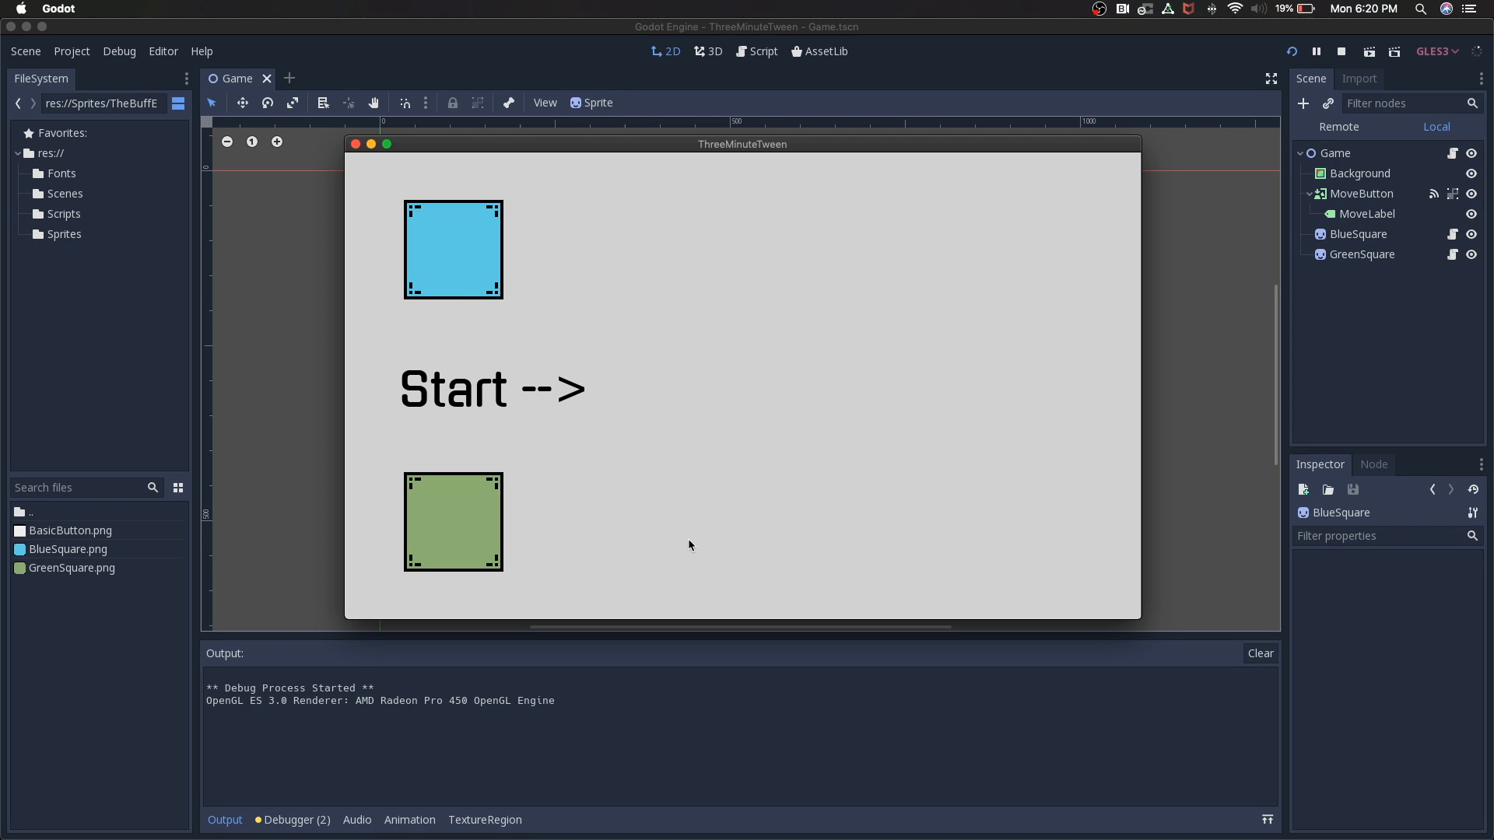
pyautogui.moveTo(540, 383)
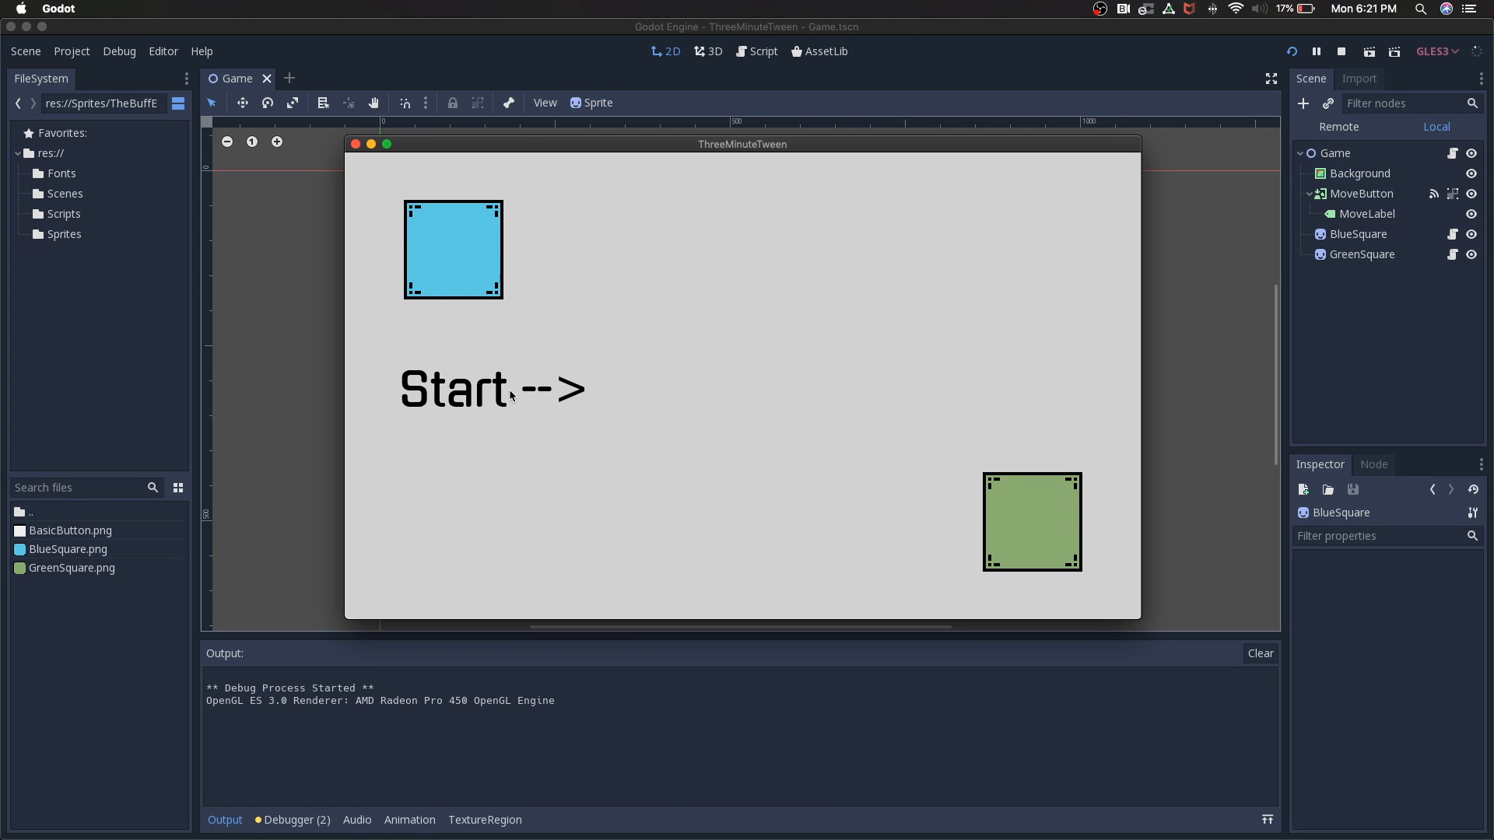
pyautogui.moveTo(394, 195)
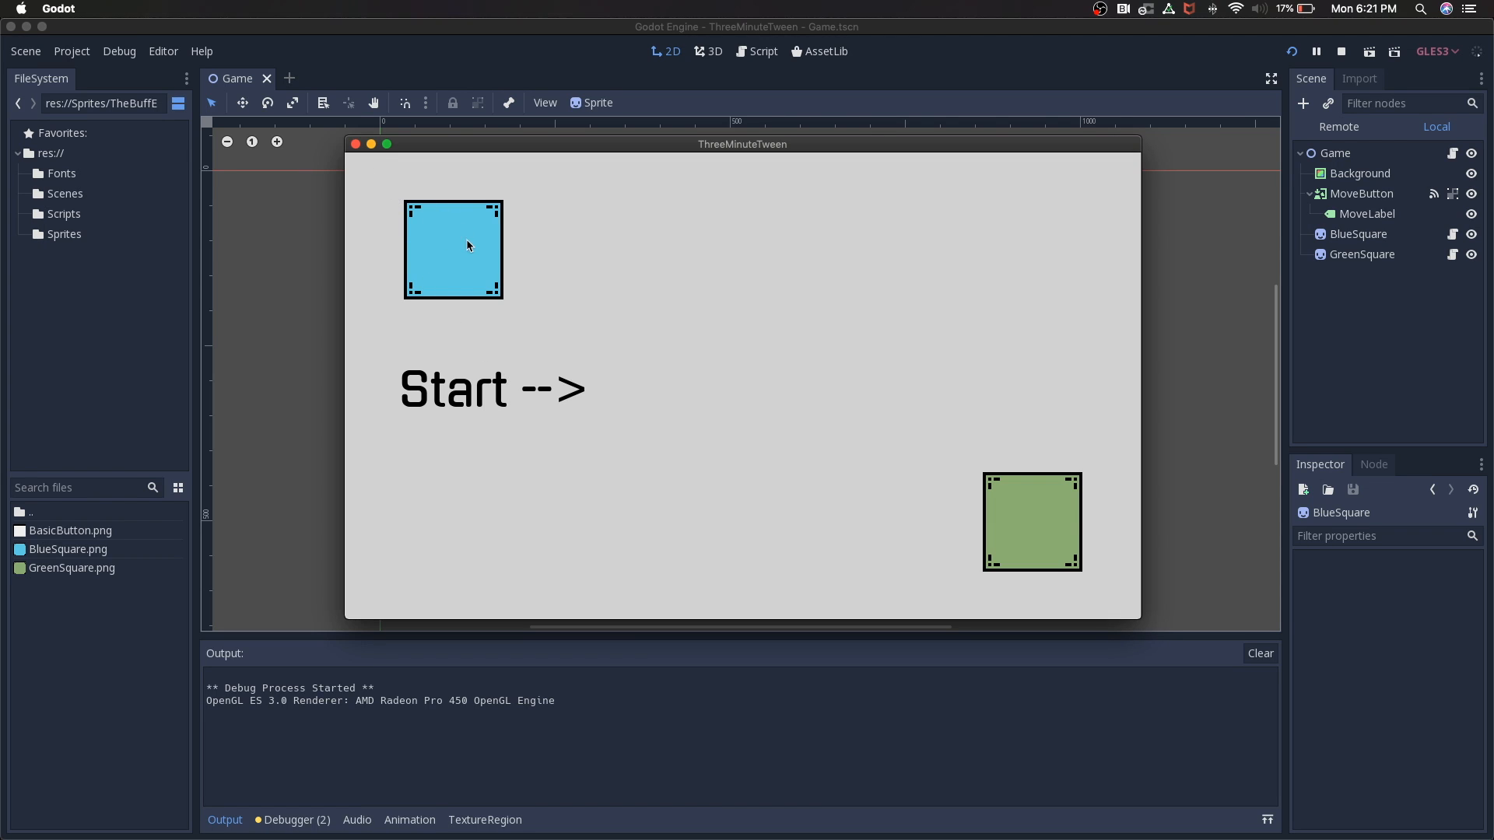
pyautogui.moveTo(389, 170)
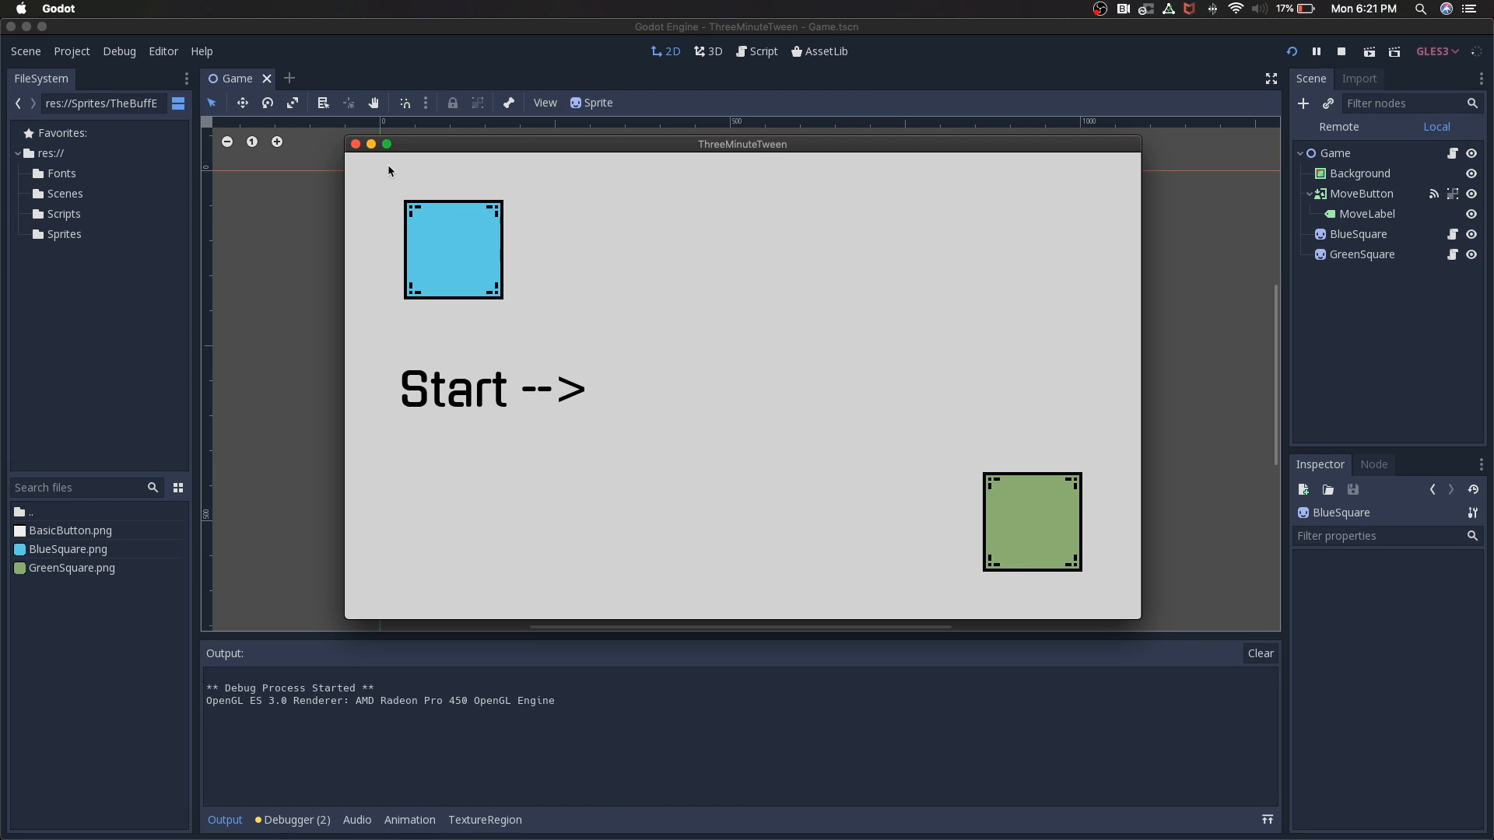
# Step: Close the running game window after watching the green square slide right
pyautogui.click(1342, 51)
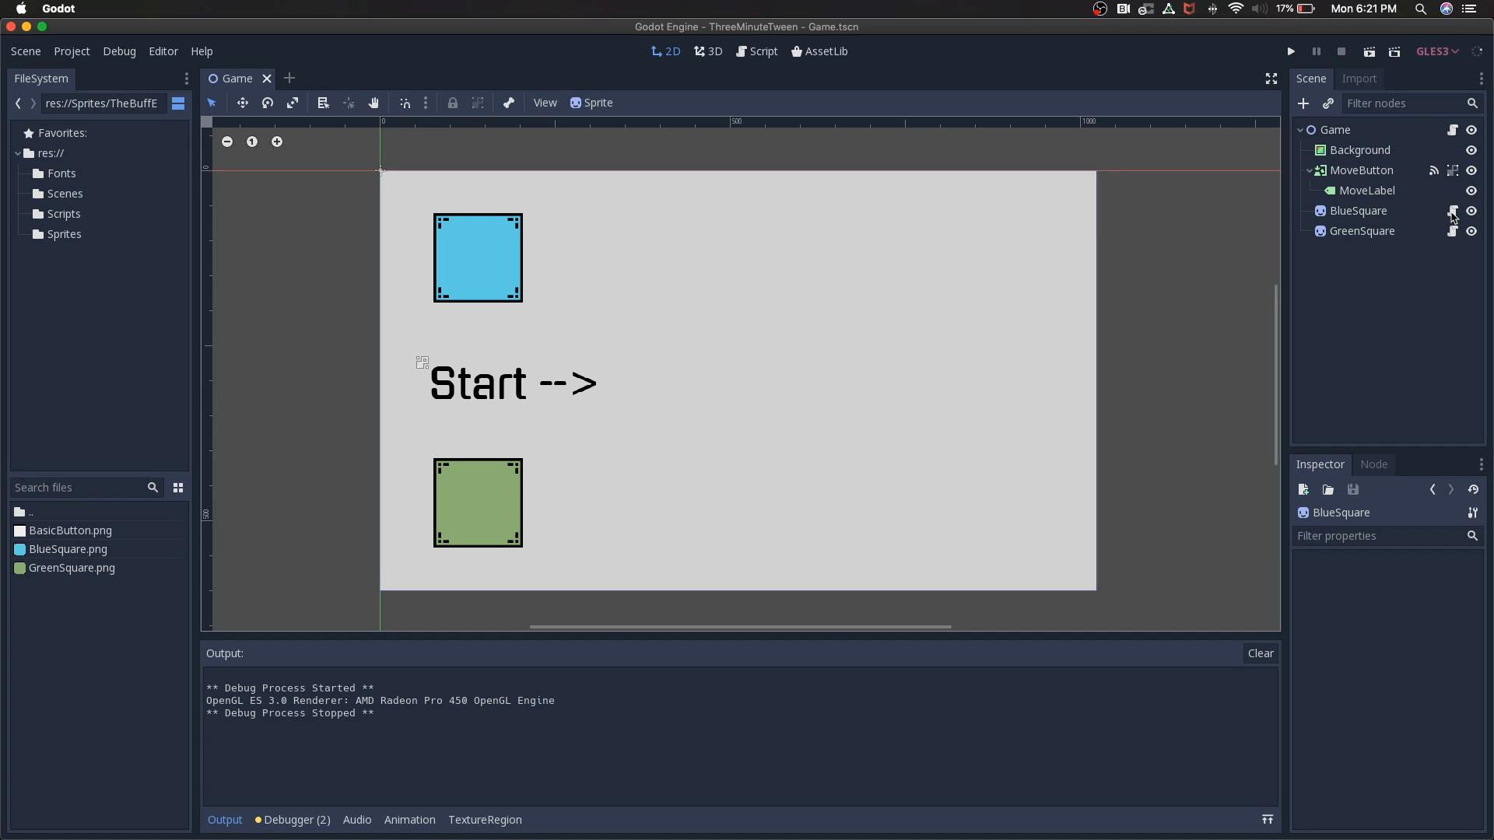
# Step: Open BlueSquare.gd with its empty move(target) function in the Script editor
pyautogui.click(761, 50)
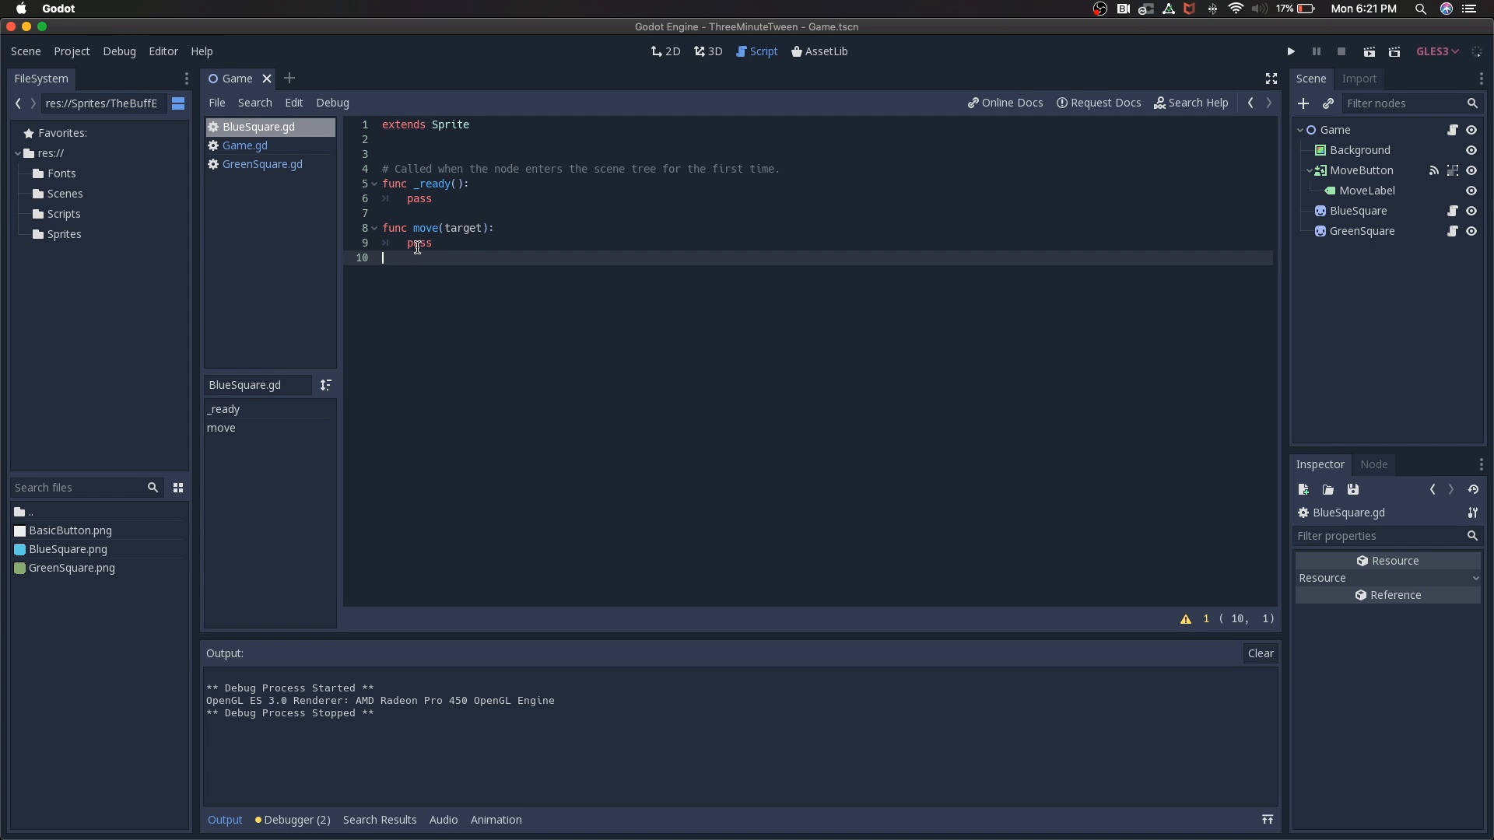
pyautogui.moveTo(446, 228)
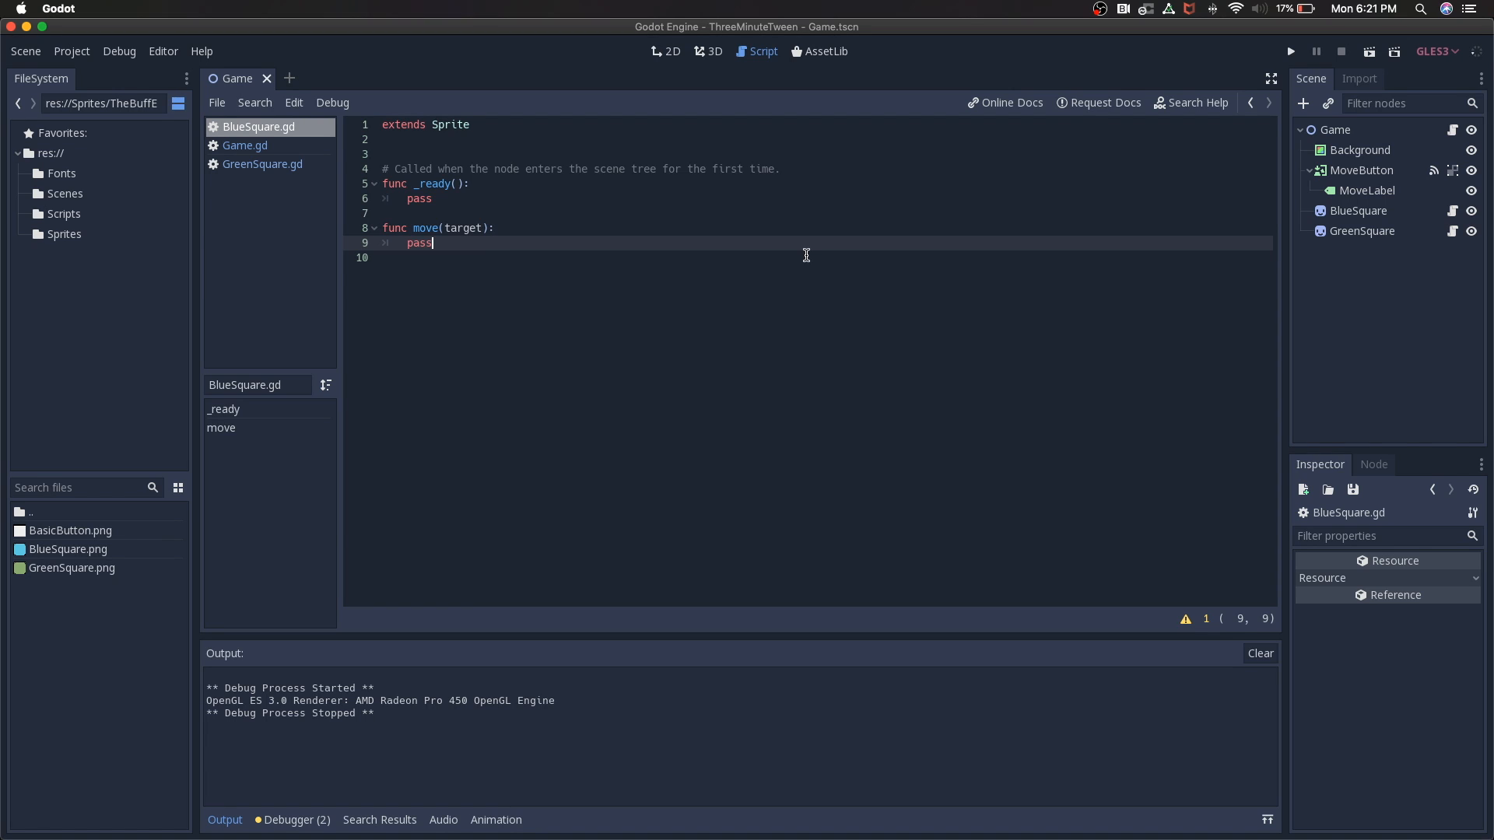
# Step: Add a child Tween node under BlueSquare via Add Child Node
pyautogui.click(667, 51)
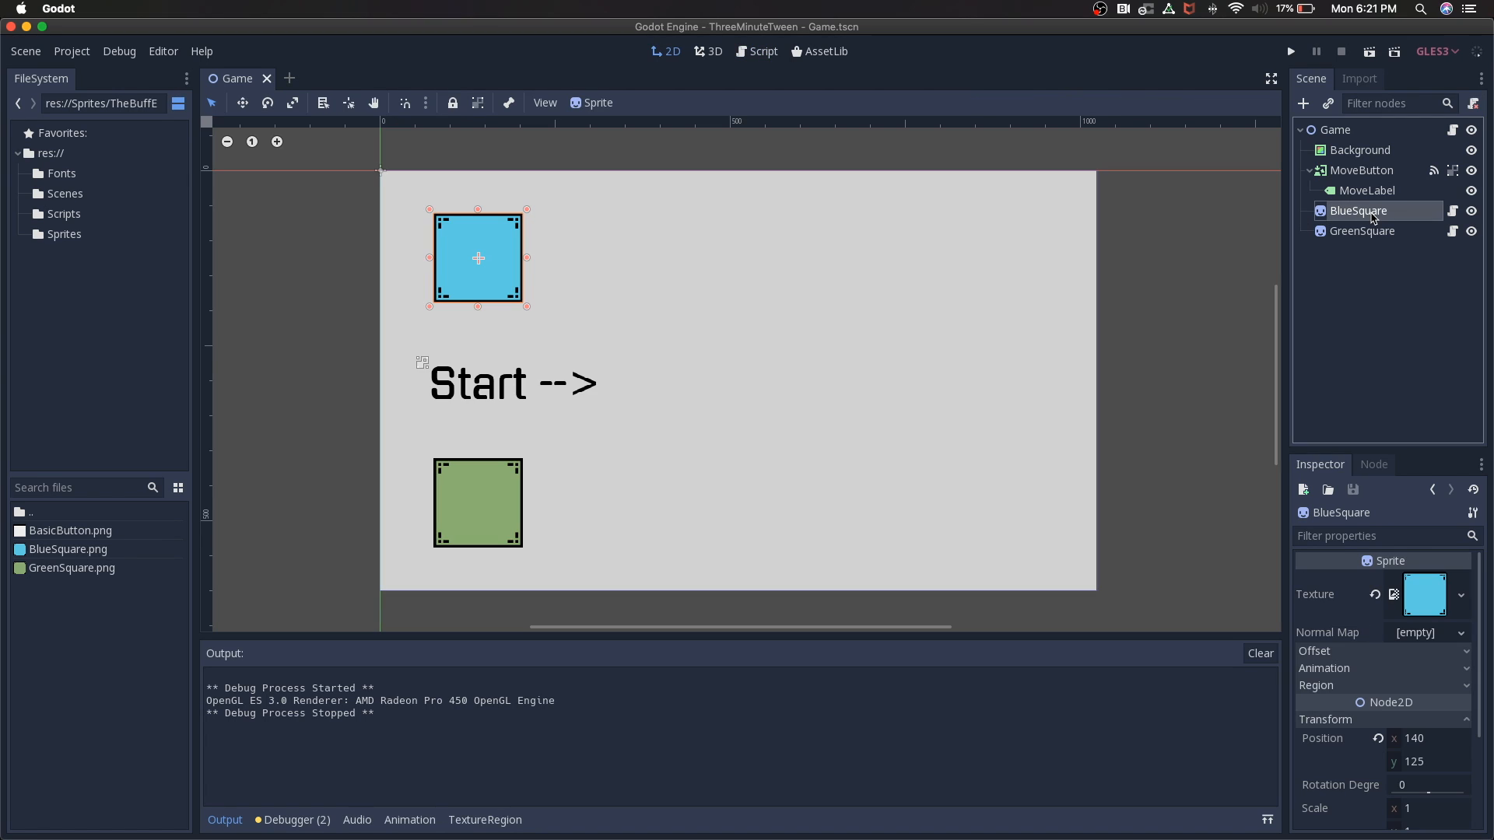
pyautogui.rightClick(1357, 211)
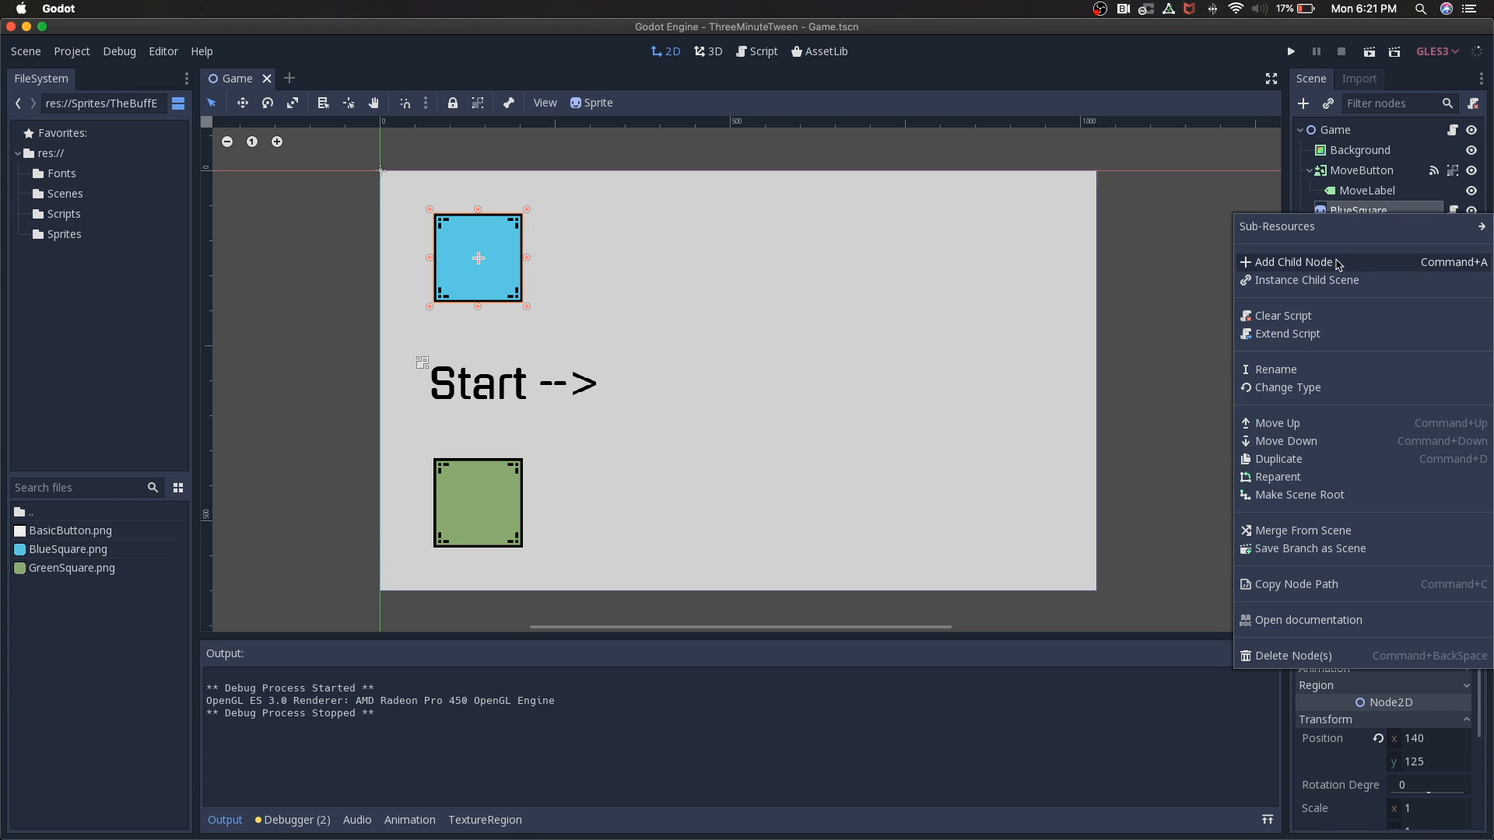
pyautogui.click(1293, 262)
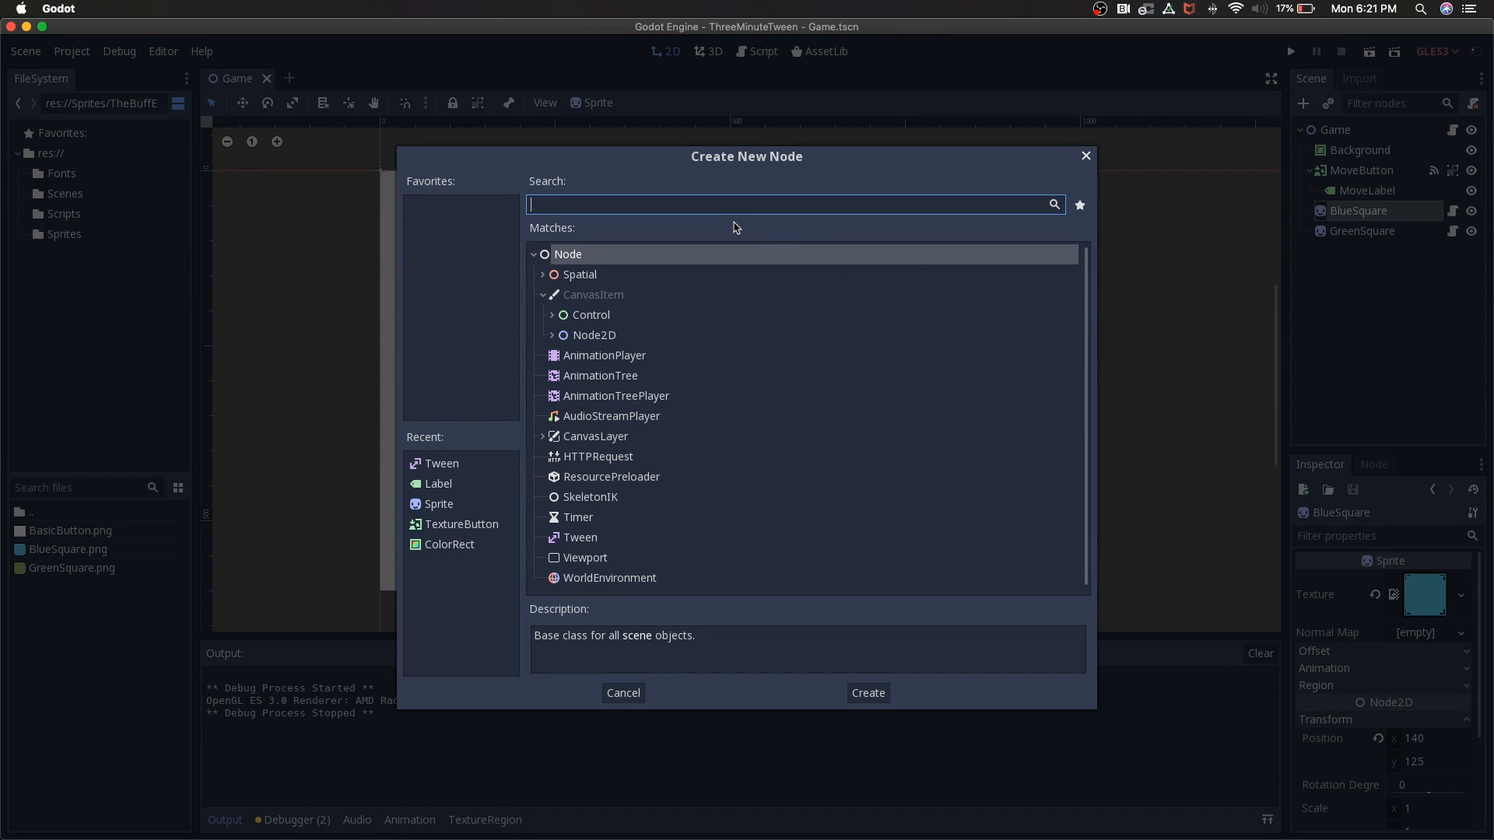
pyautogui.write('Tween')
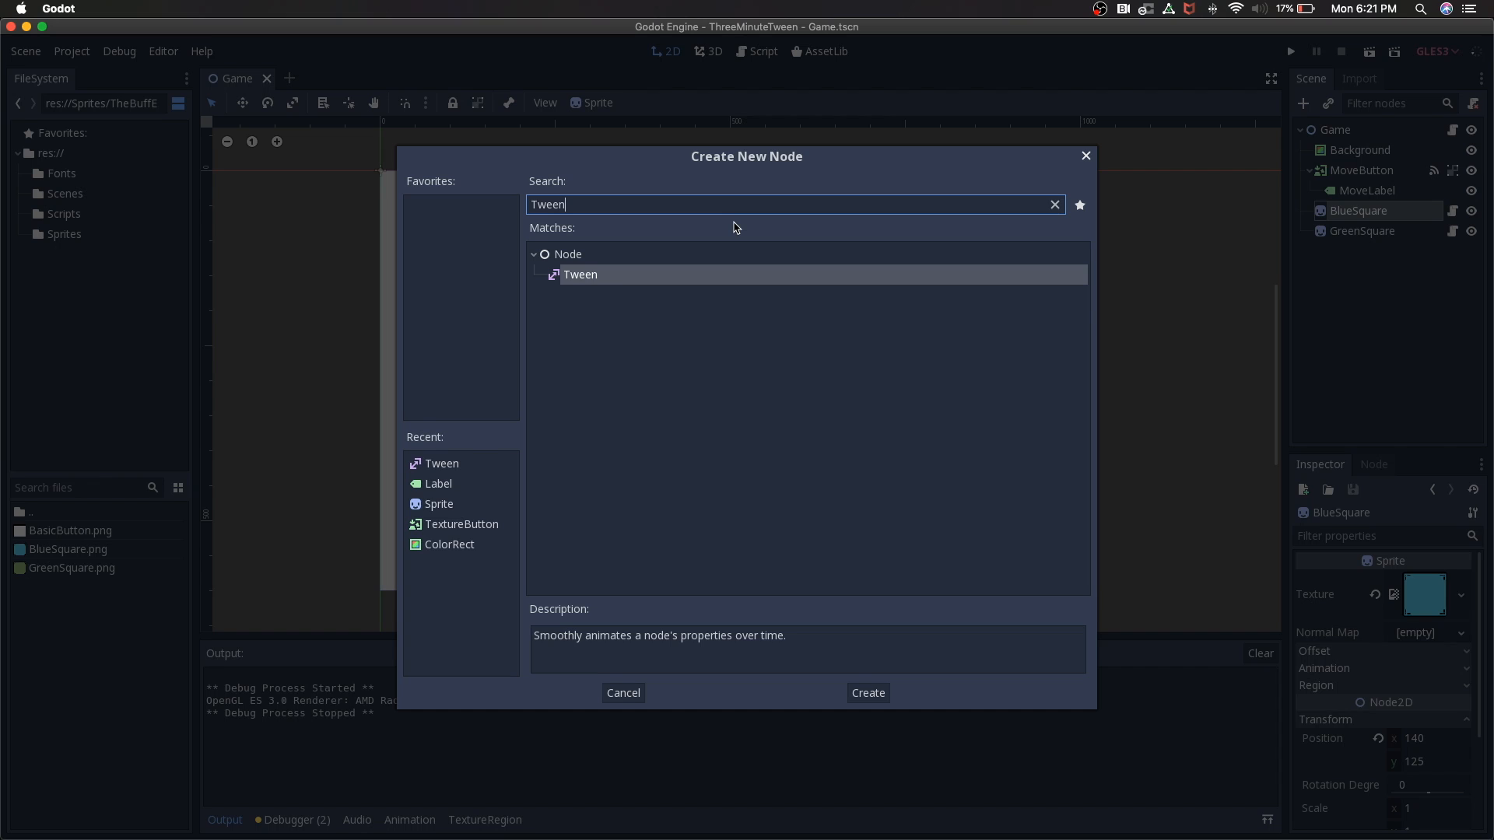
pyautogui.click(866, 693)
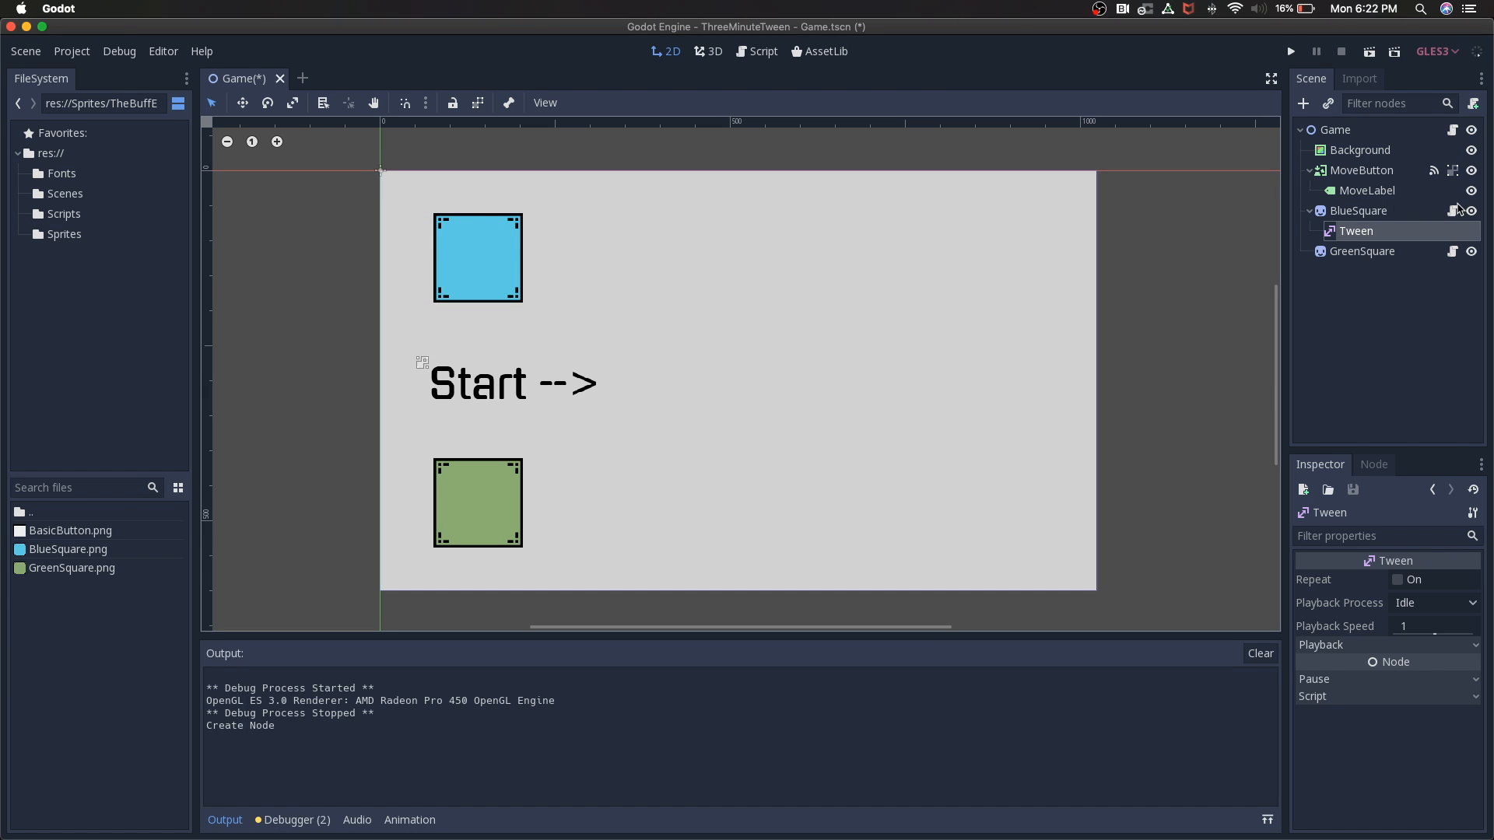
pyautogui.moveTo(1471, 211)
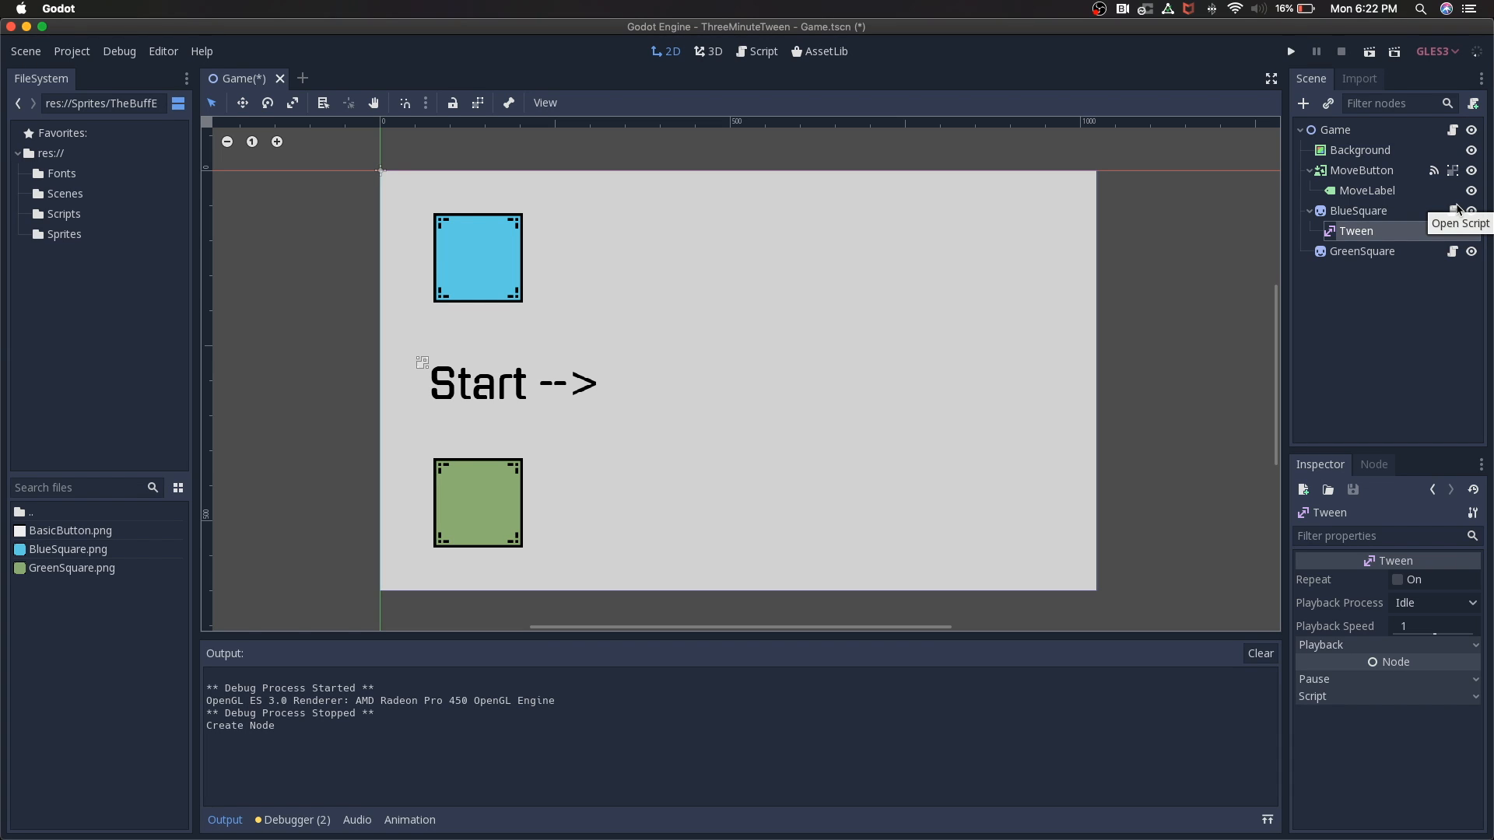
# Step: In BlueSquare.gd's move function, replace 'pass' with 'var move_tween ='
pyautogui.click(1452, 211)
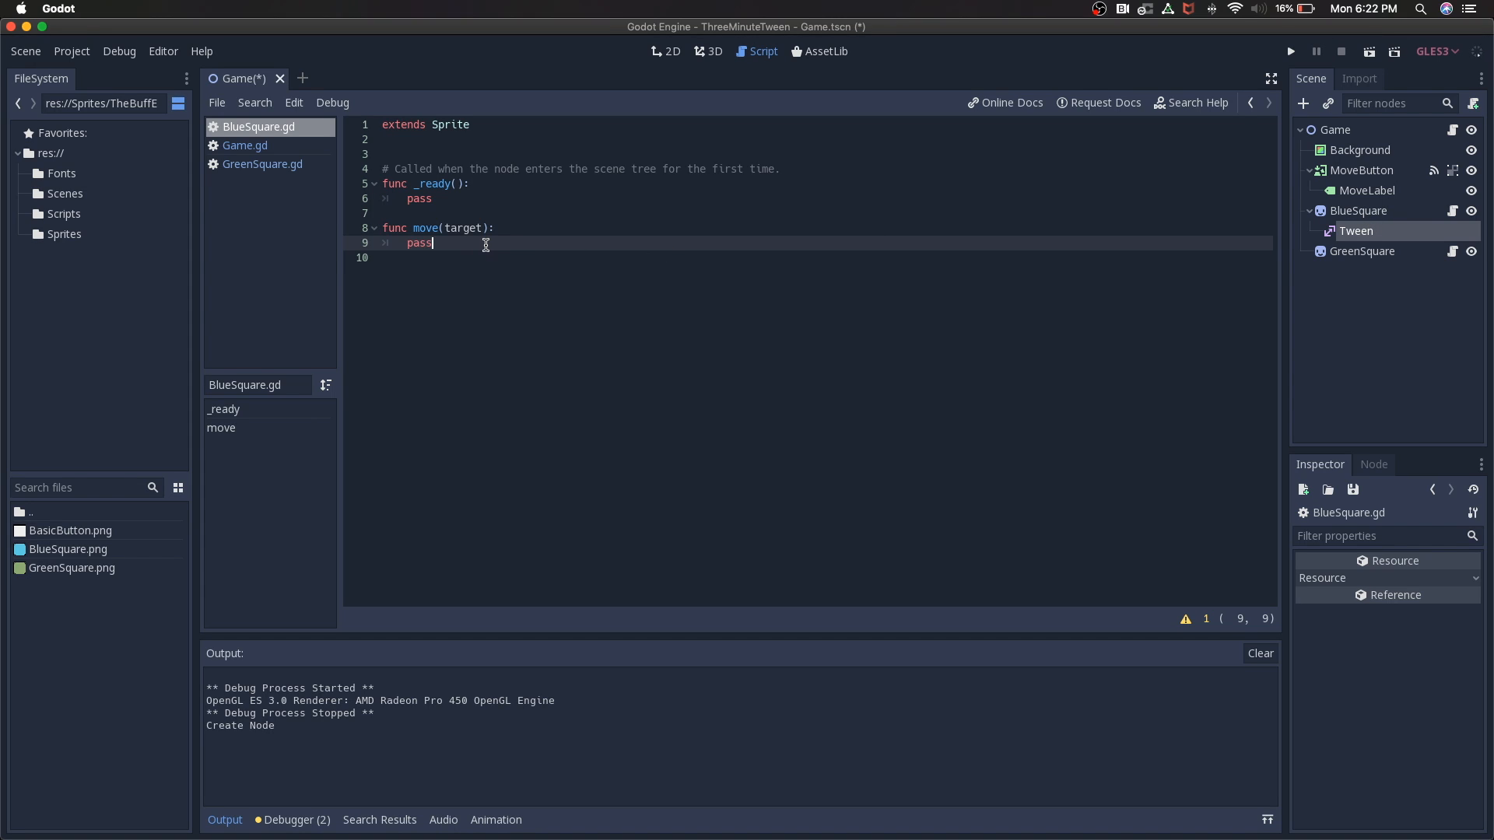
pyautogui.press('Backspace')
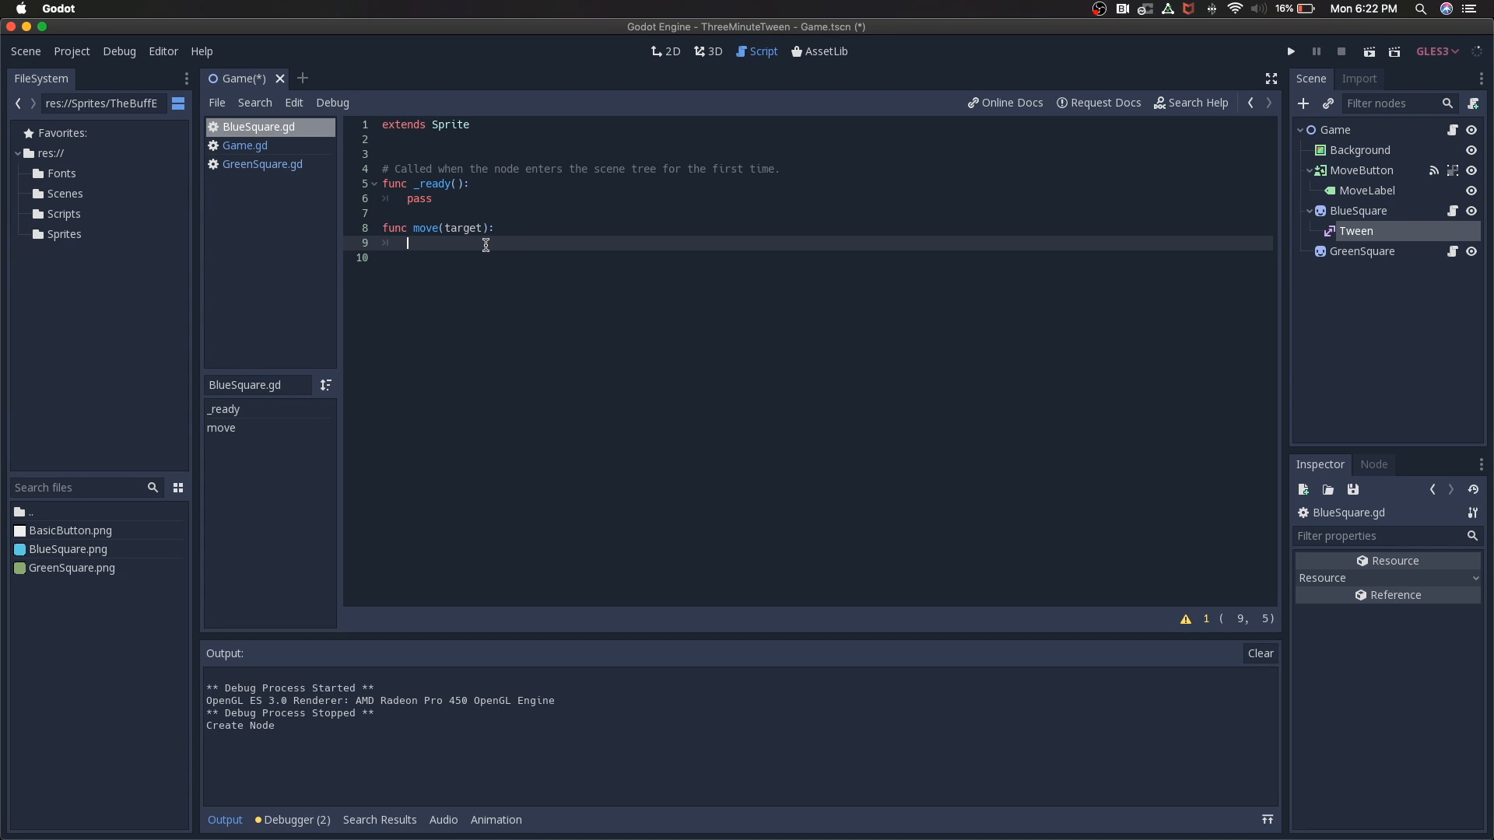
pyautogui.write('var move_tw')
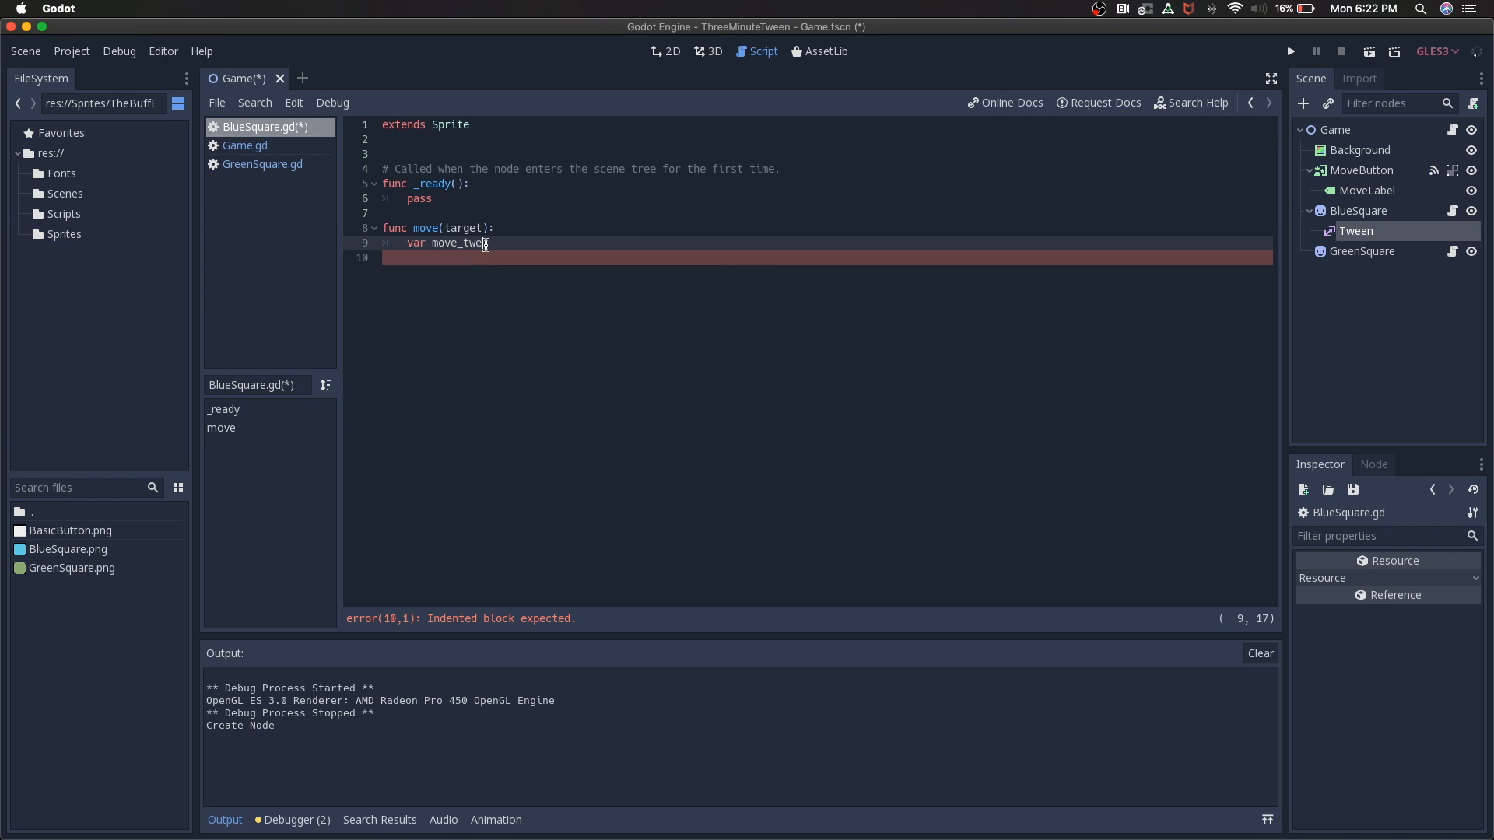
pyautogui.write('en')
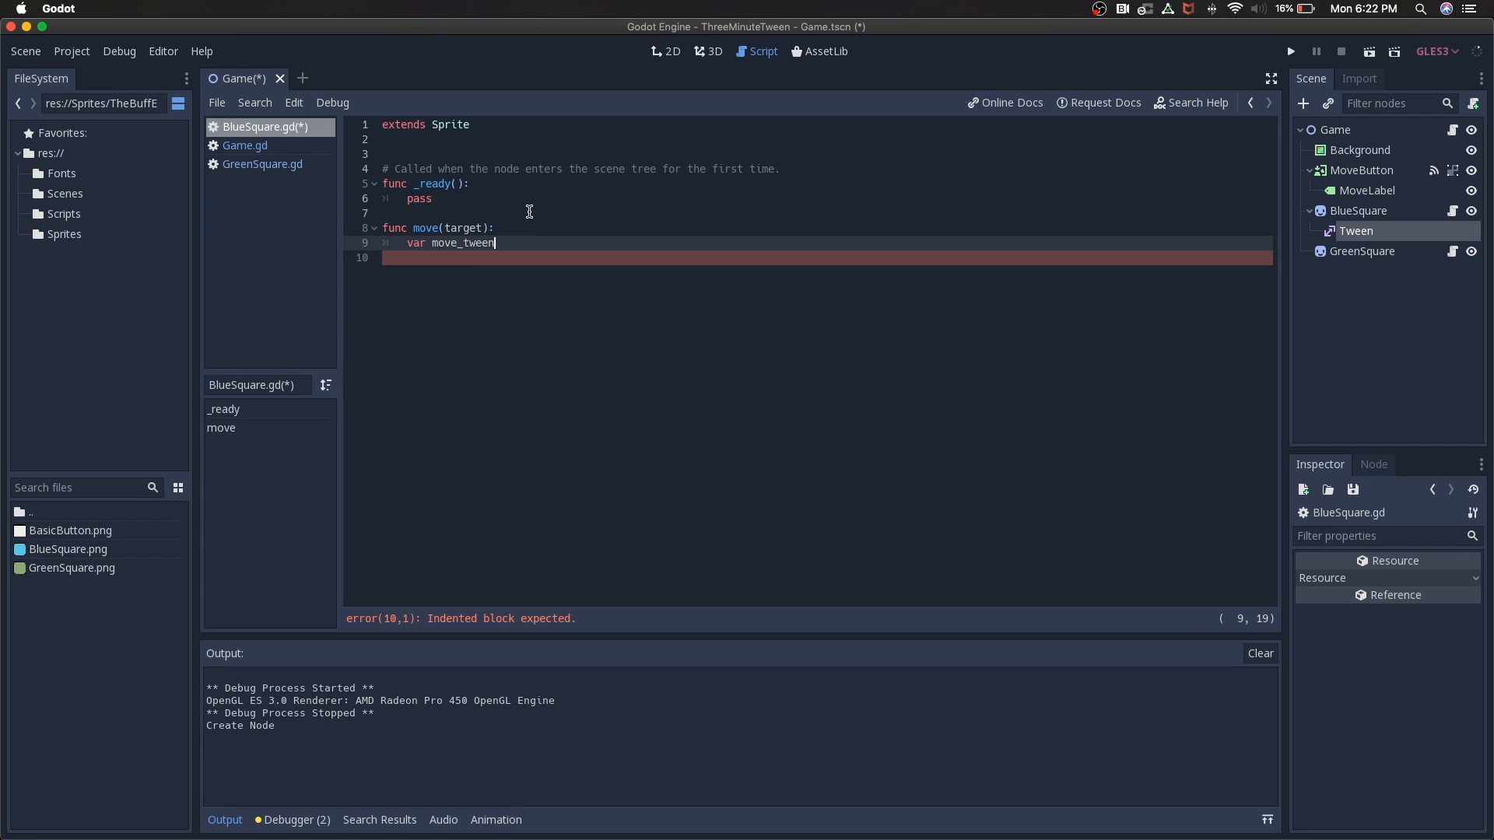
pyautogui.write('=')
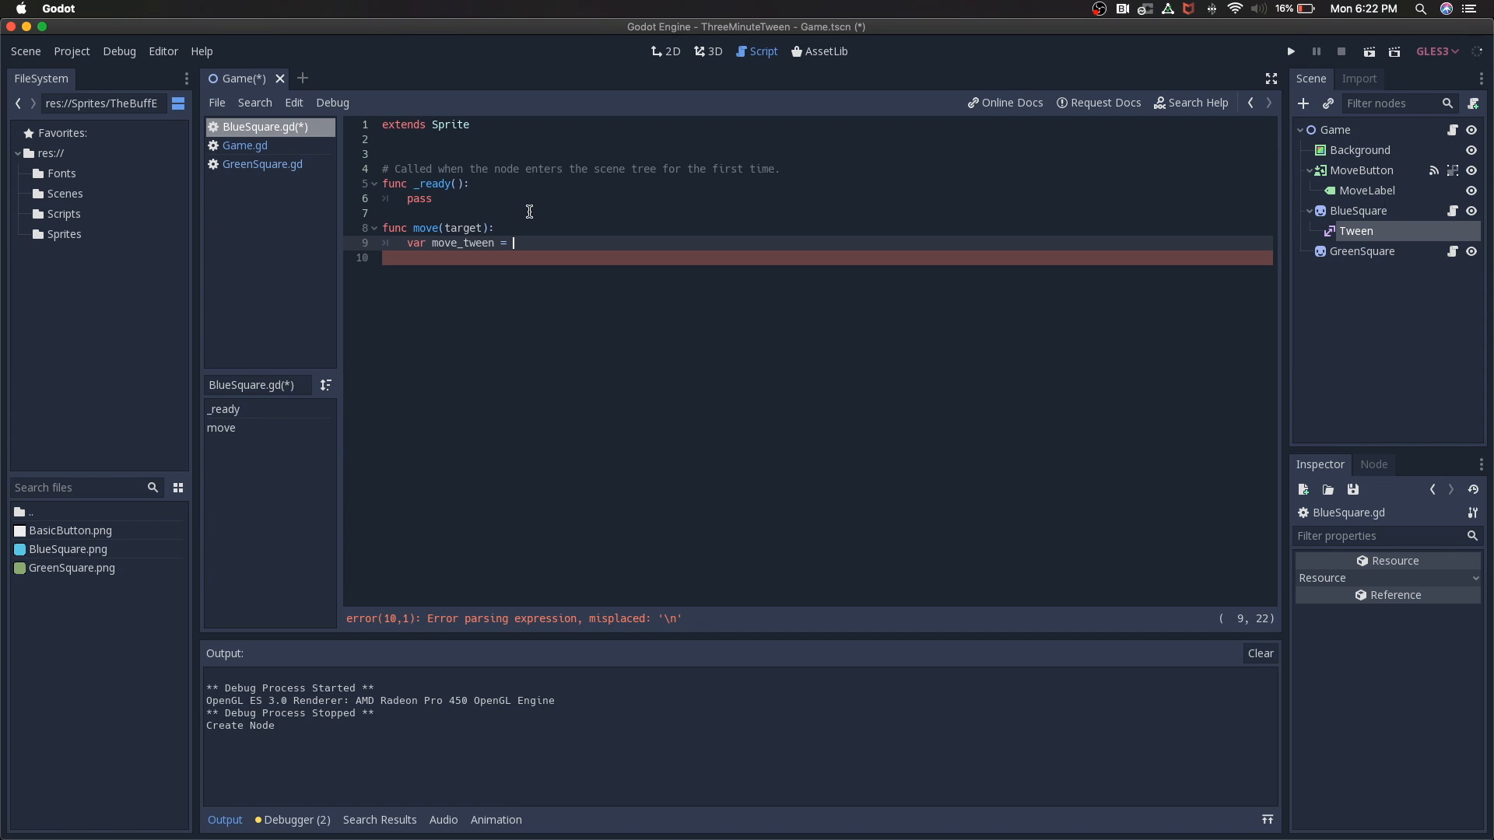
pyautogui.click(1354, 230)
pyautogui.write('Blue')
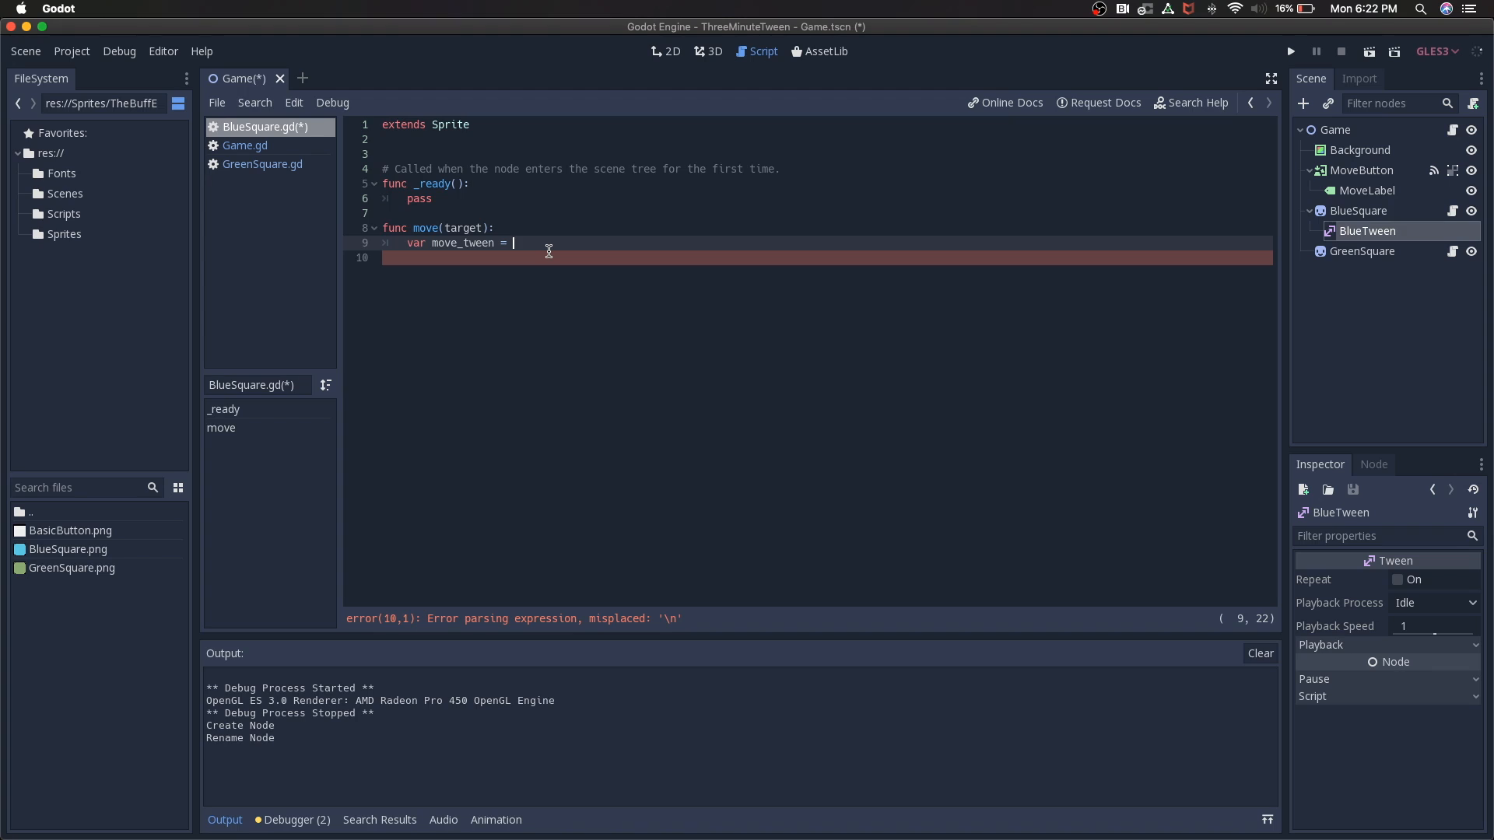
# Step: Assign move_tween = get_node("BlueTween") and start a new line
pyautogui.write('get_node(')
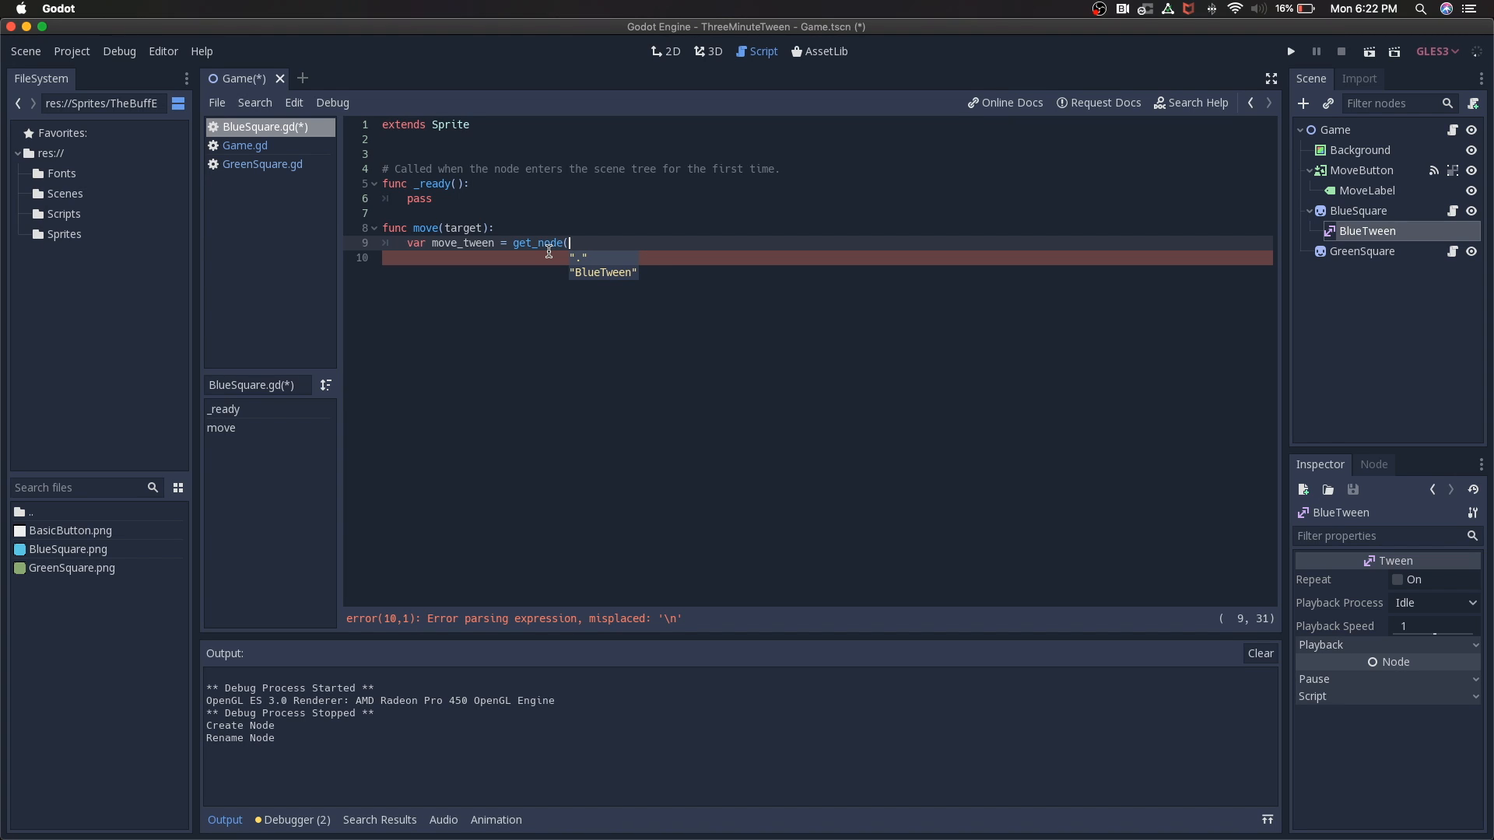
pyautogui.write('"BlueTween')
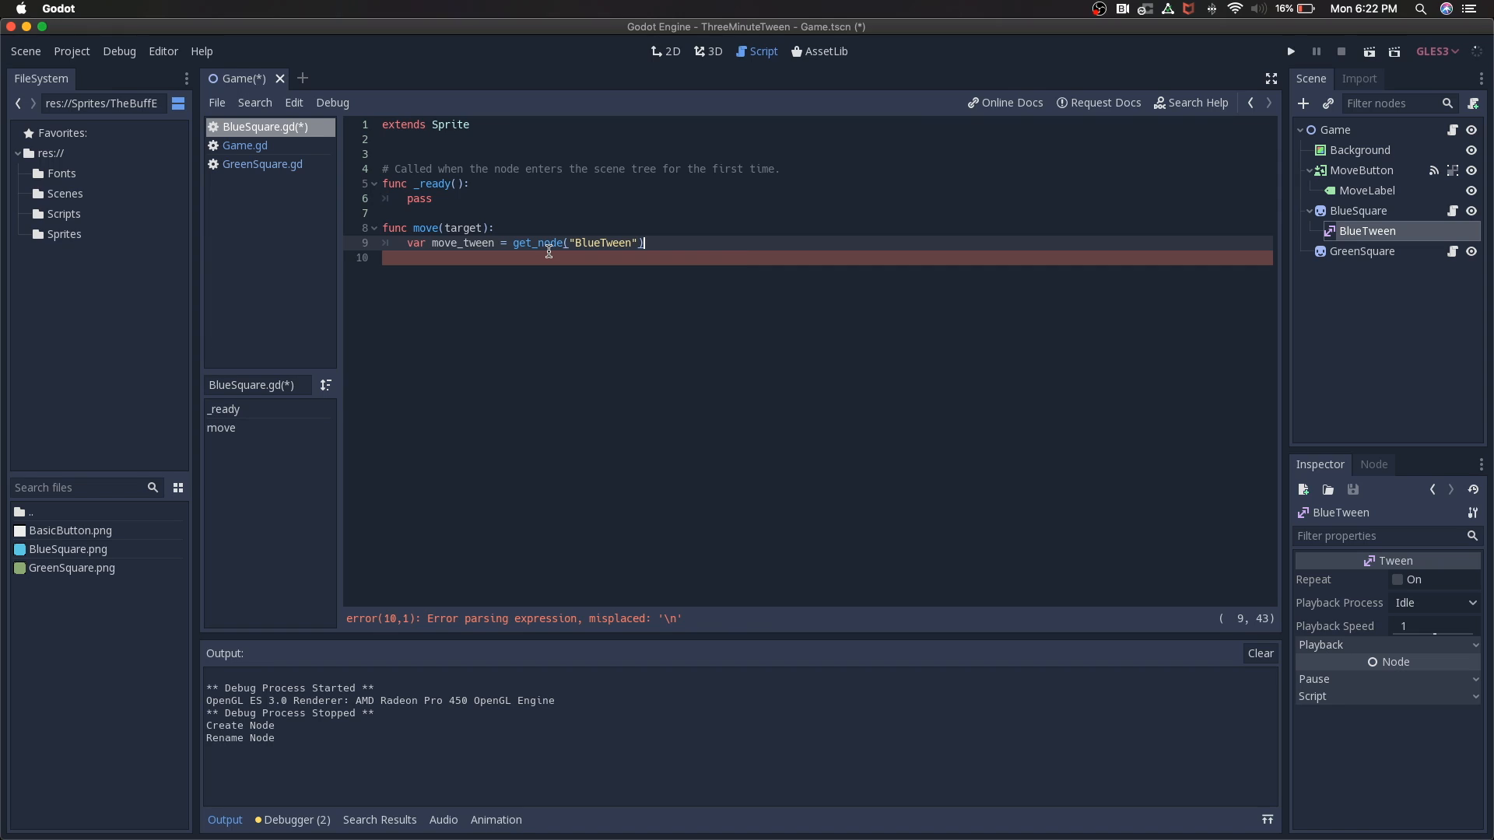
pyautogui.press('Return')
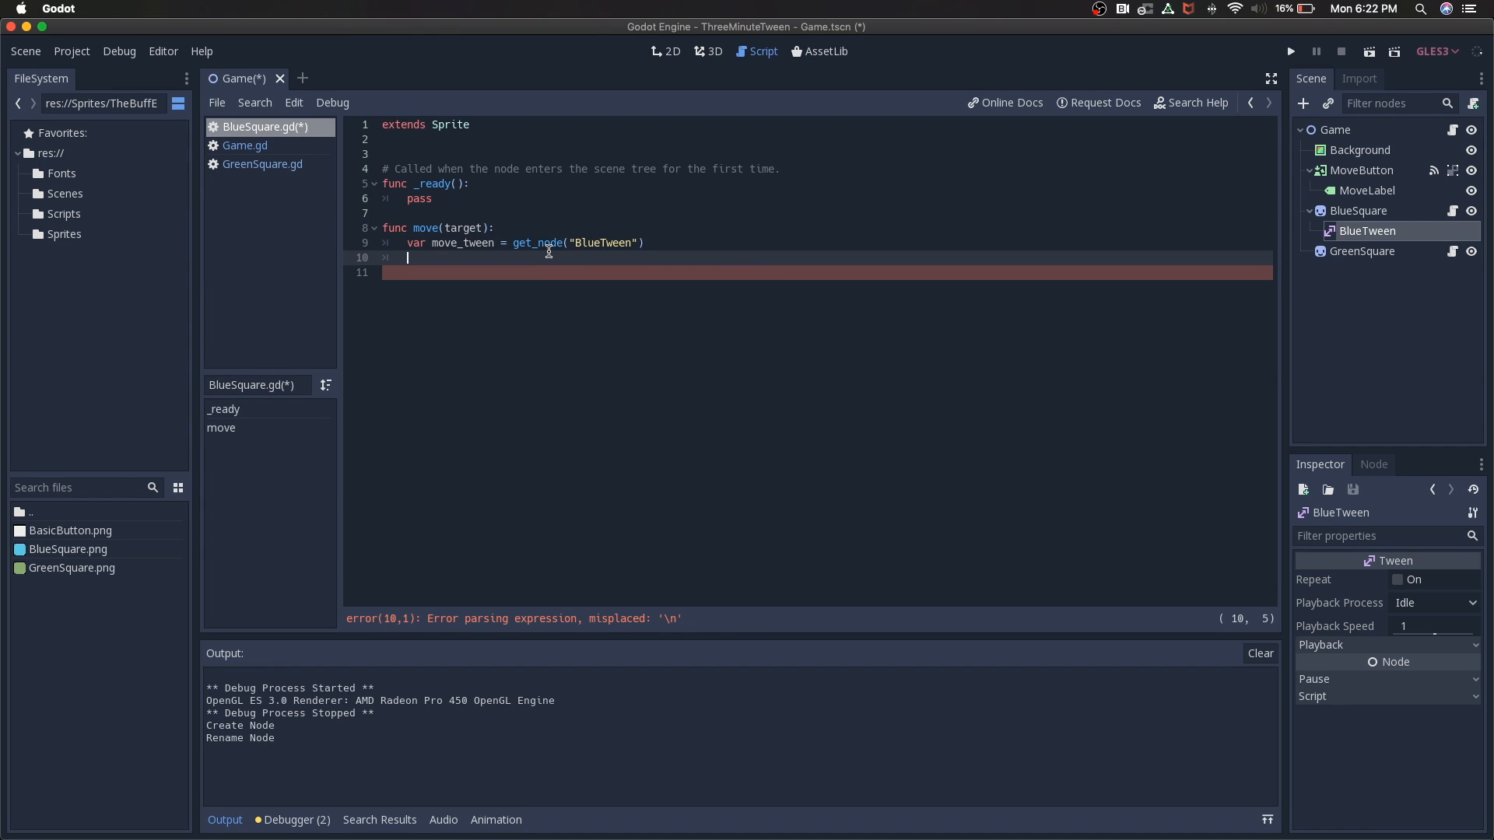
# Step: Begin move_tween.interpolate_property with self and "position" arguments
pyautogui.write('move_')
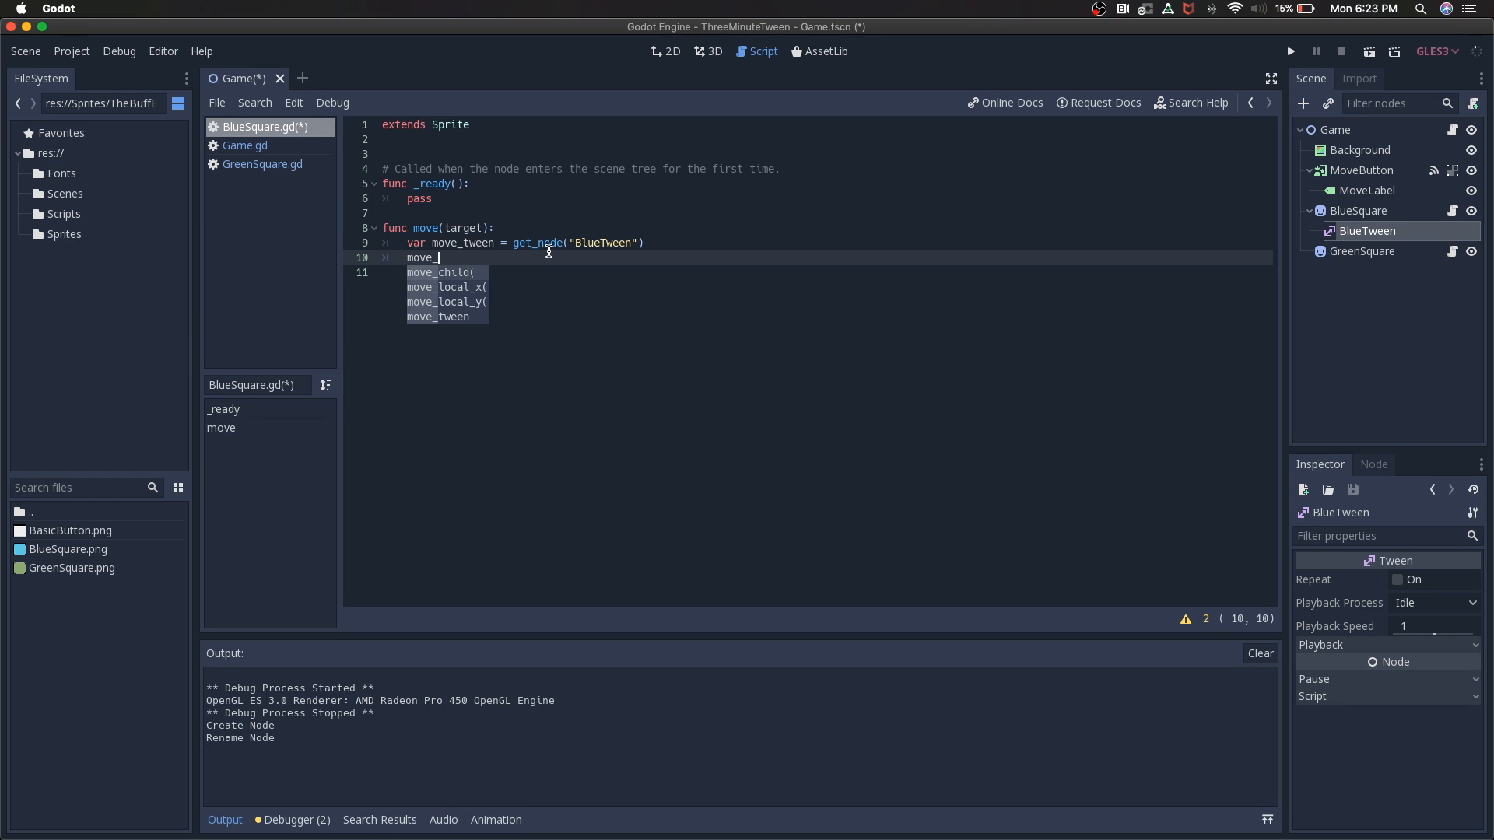
pyautogui.write('tween.interpolate_property(')
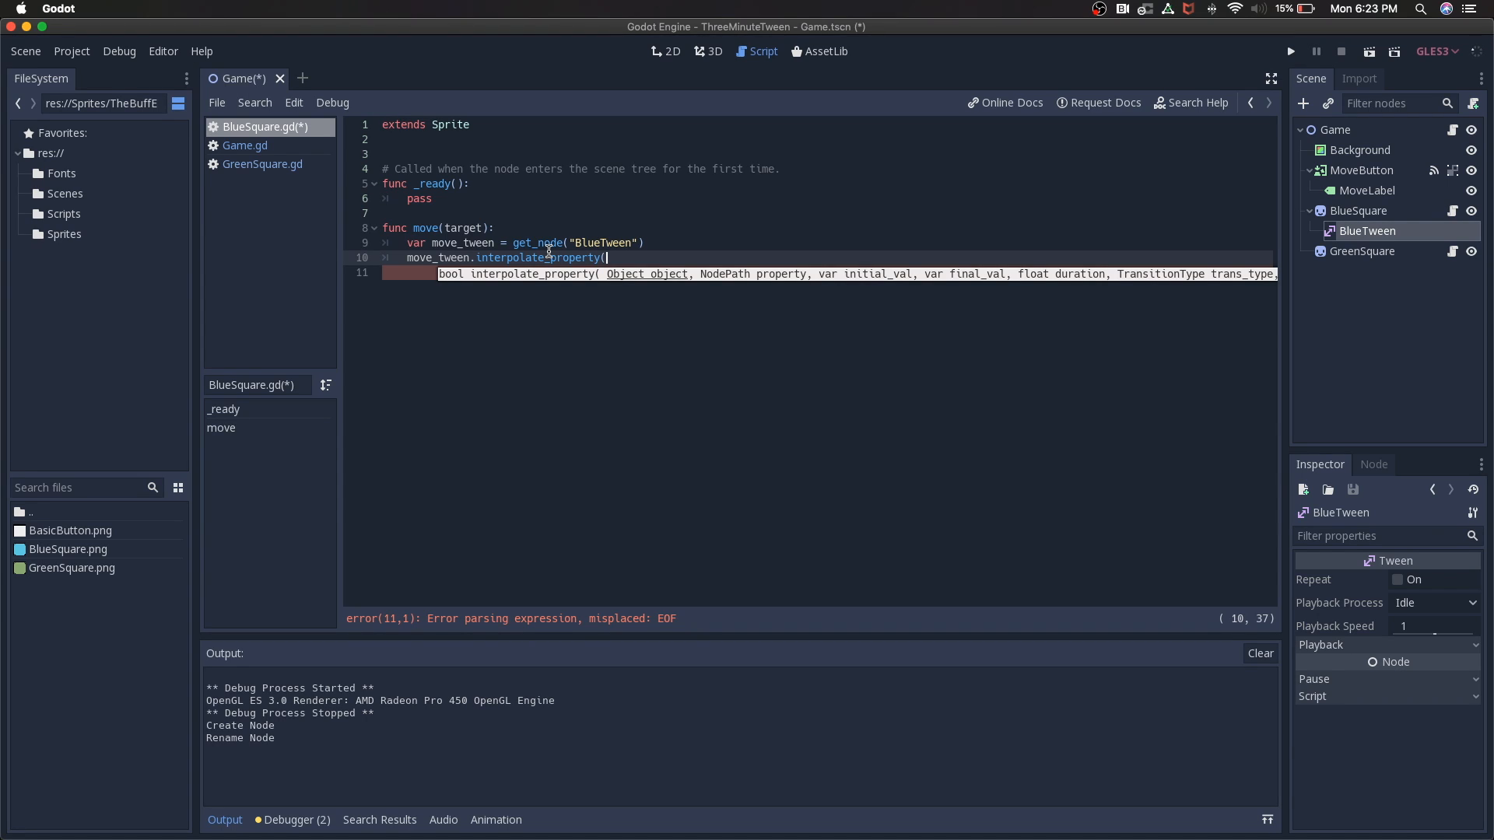
pyautogui.write('self,')
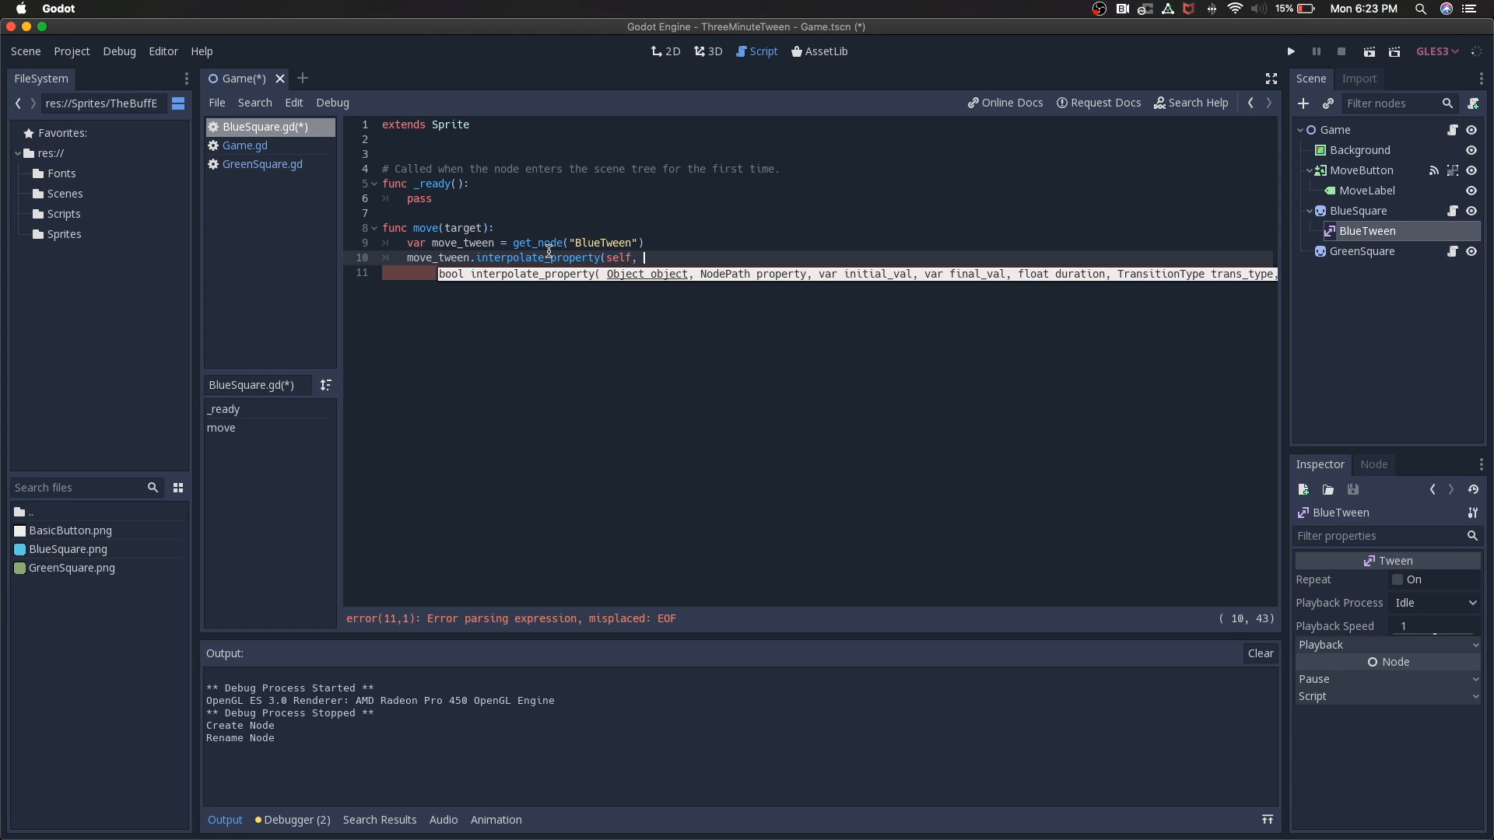
pyautogui.write('"')
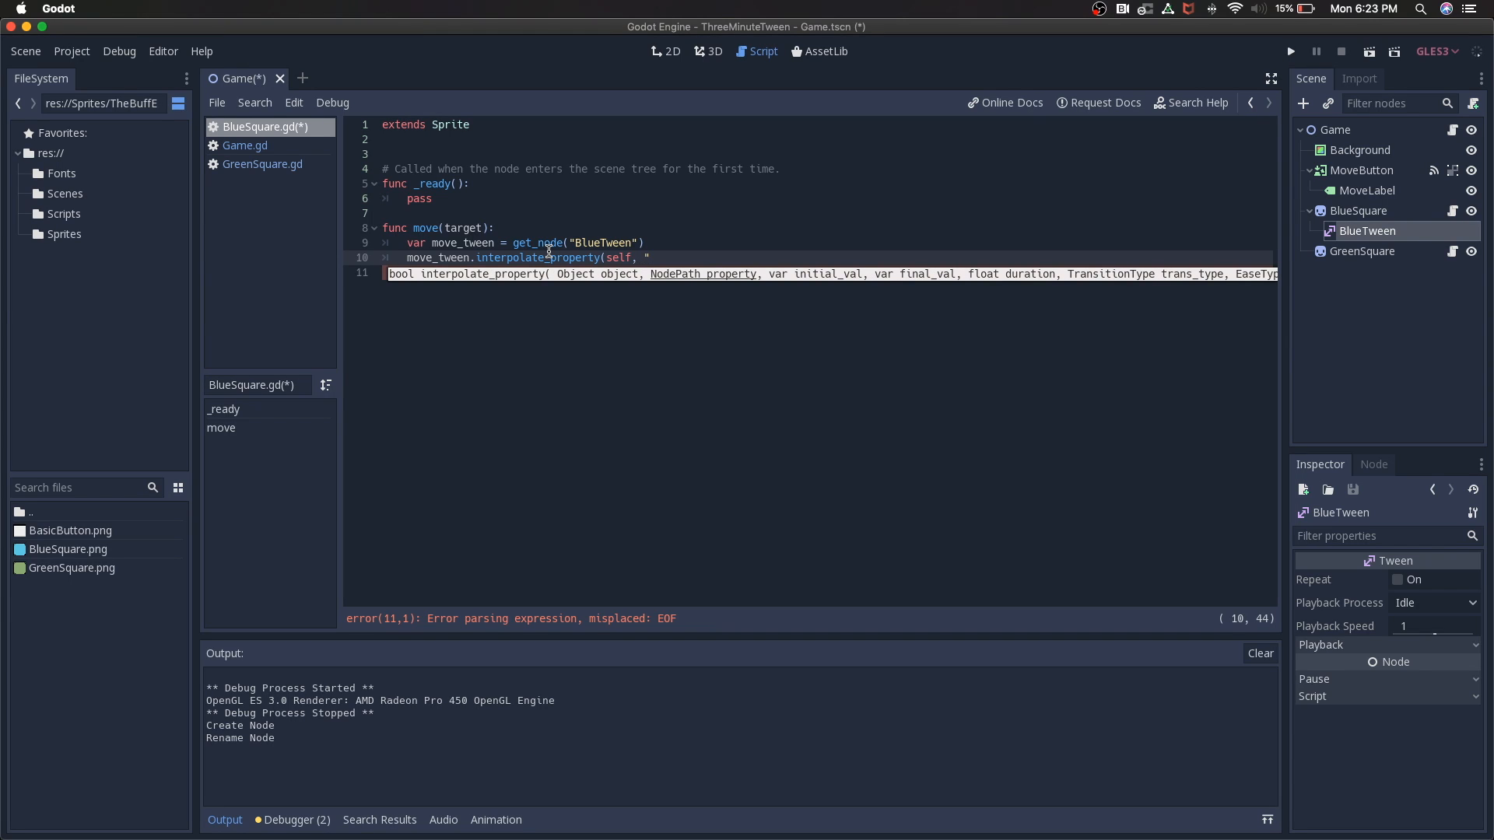
pyautogui.write('position"')
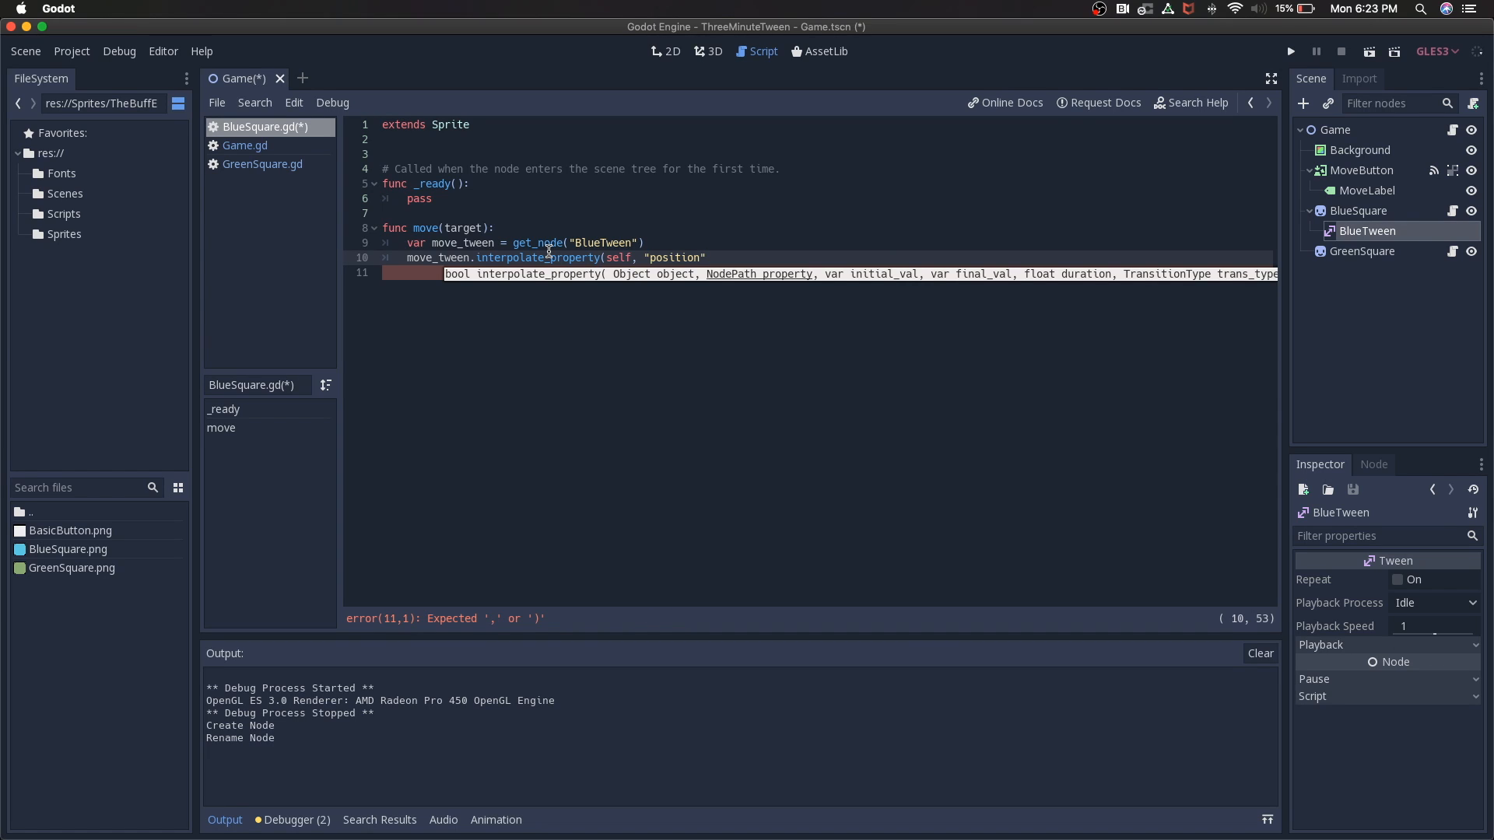
# Step: Add position, target and a 3-second duration to the interpolate_property call
pyautogui.write(',')
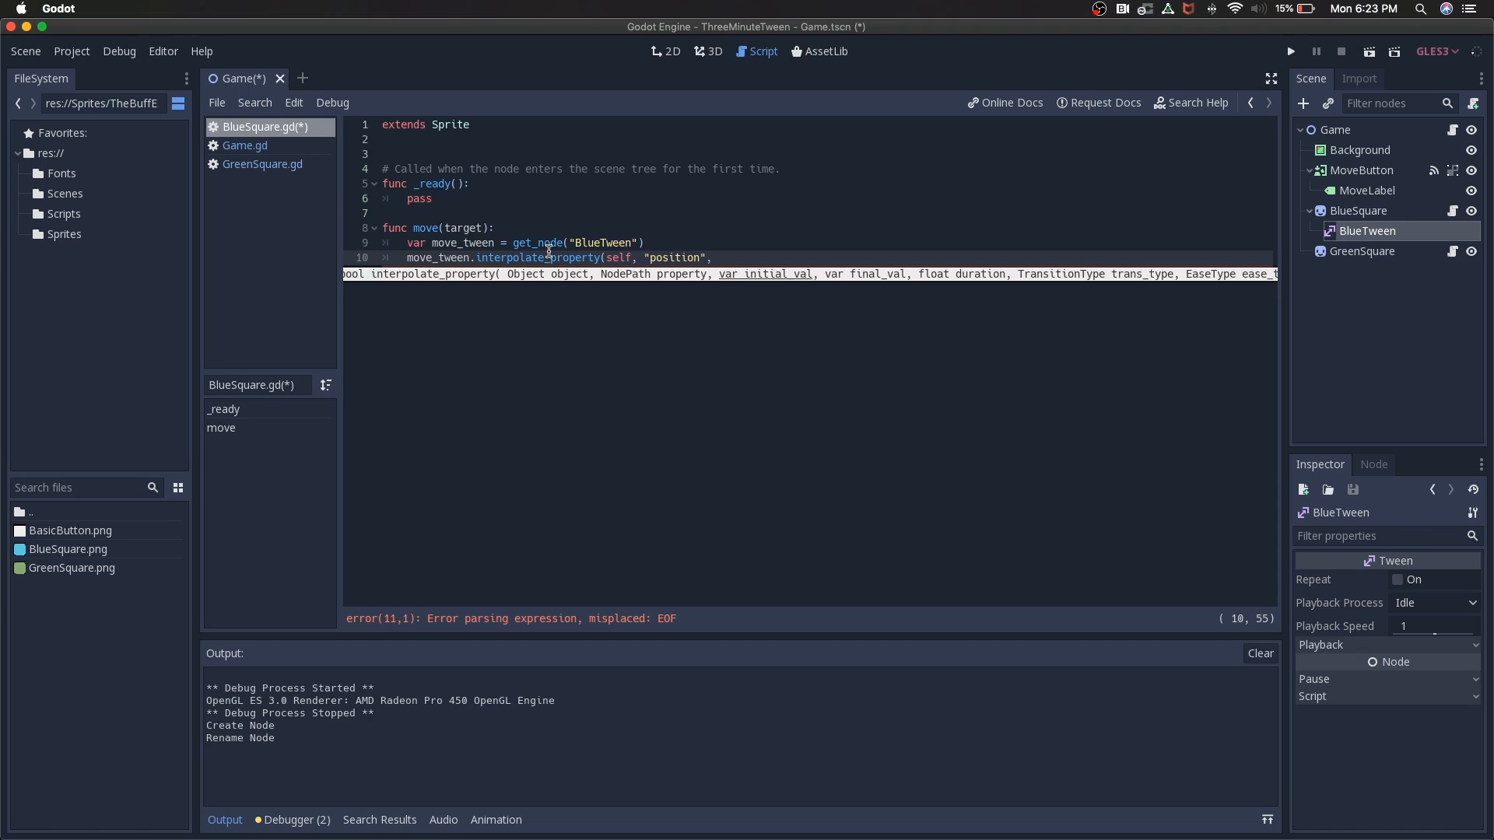
pyautogui.write('position,')
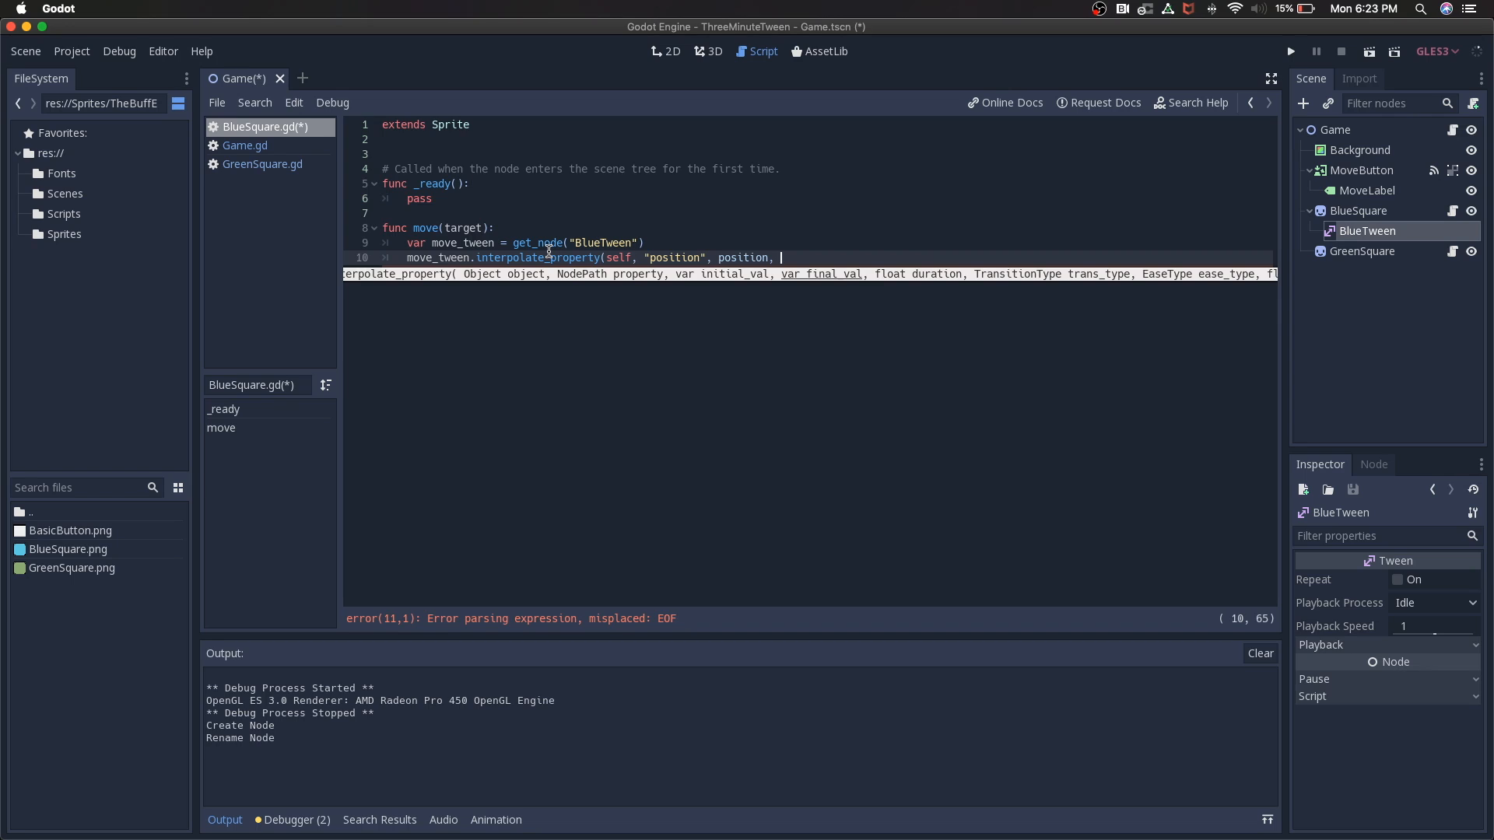
pyautogui.write('target')
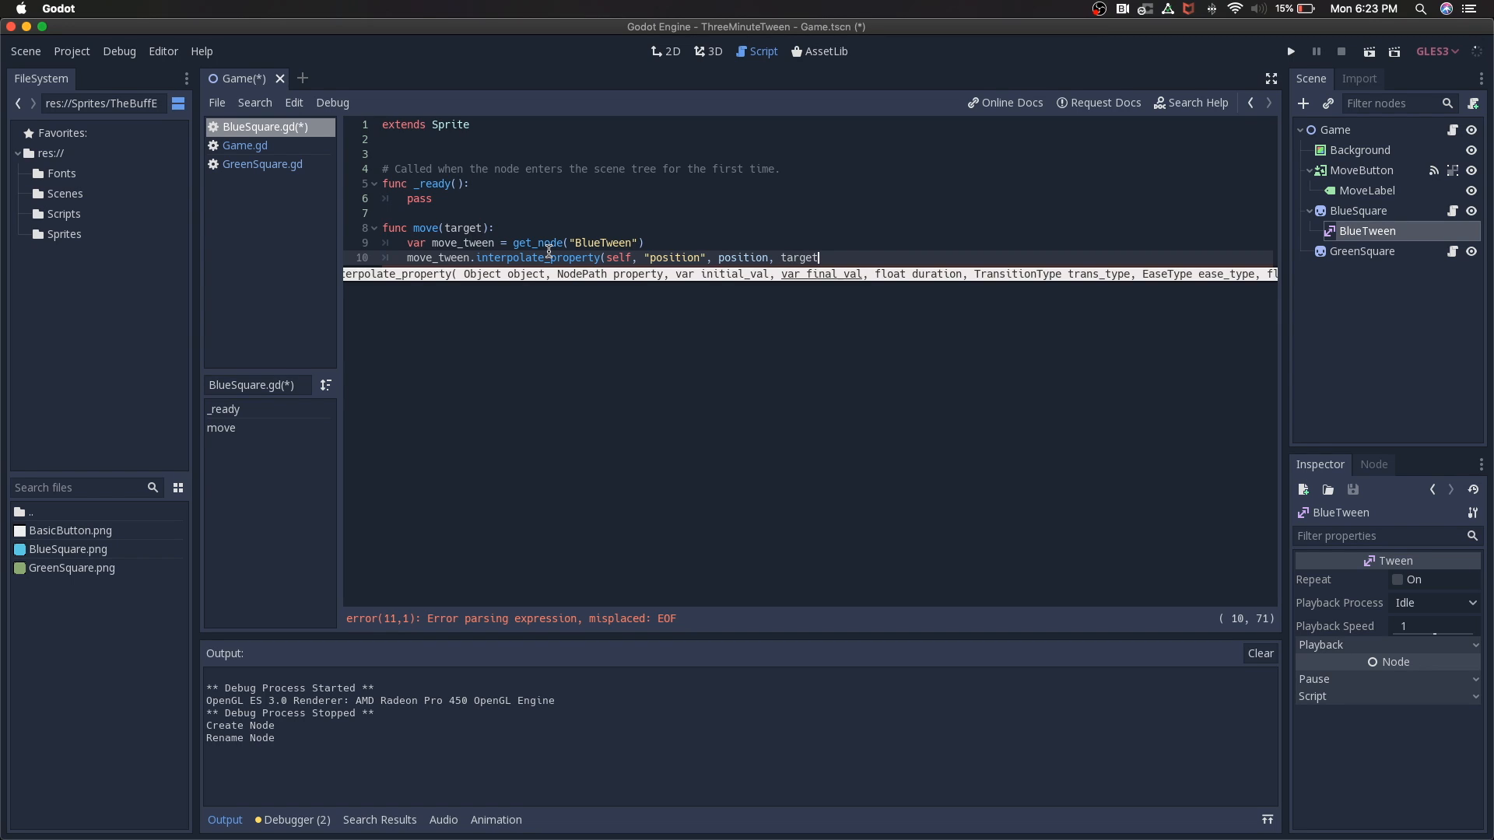
pyautogui.write(',')
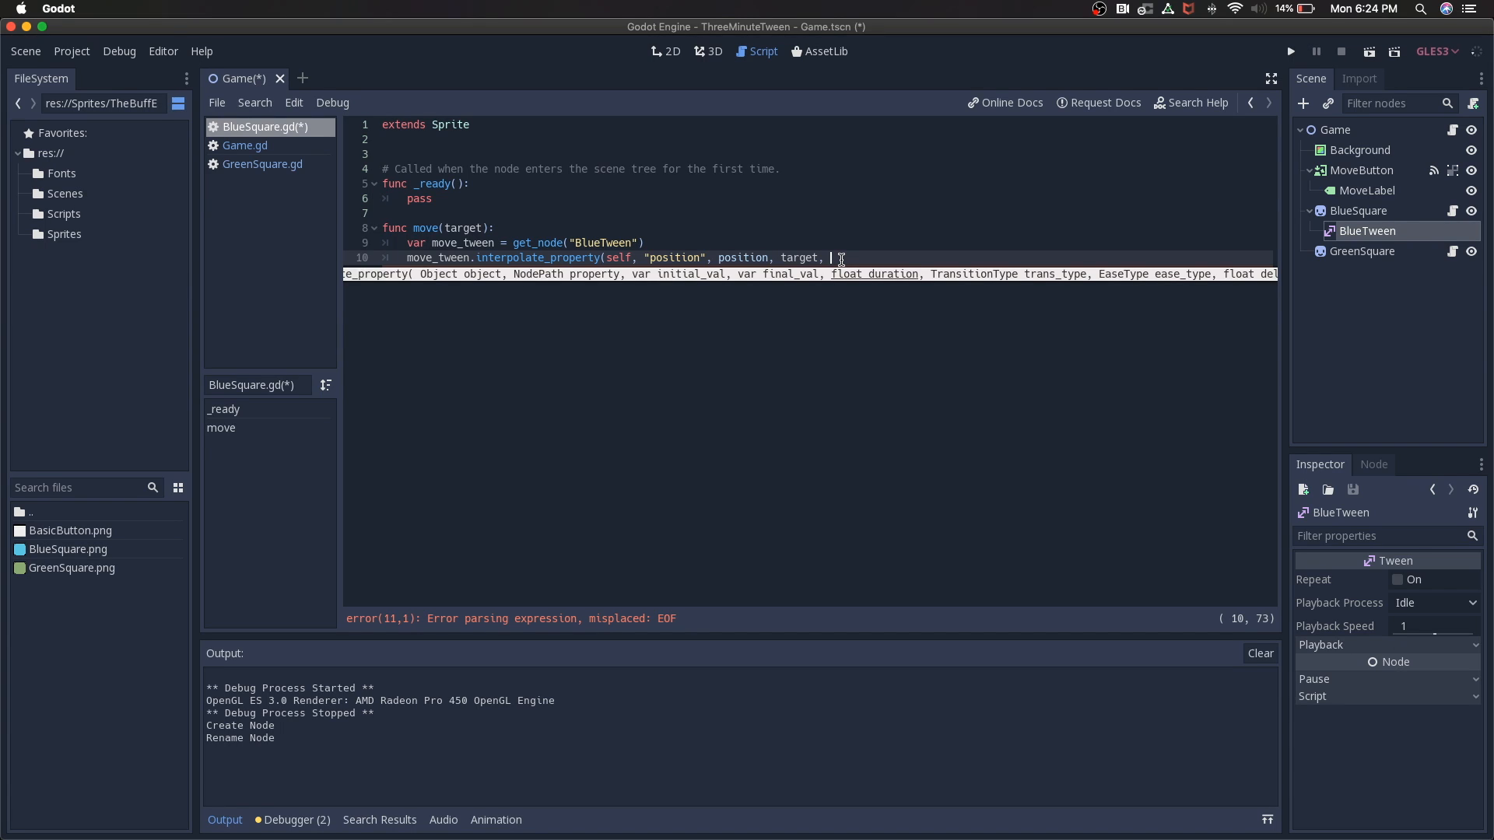
pyautogui.write('3, T')
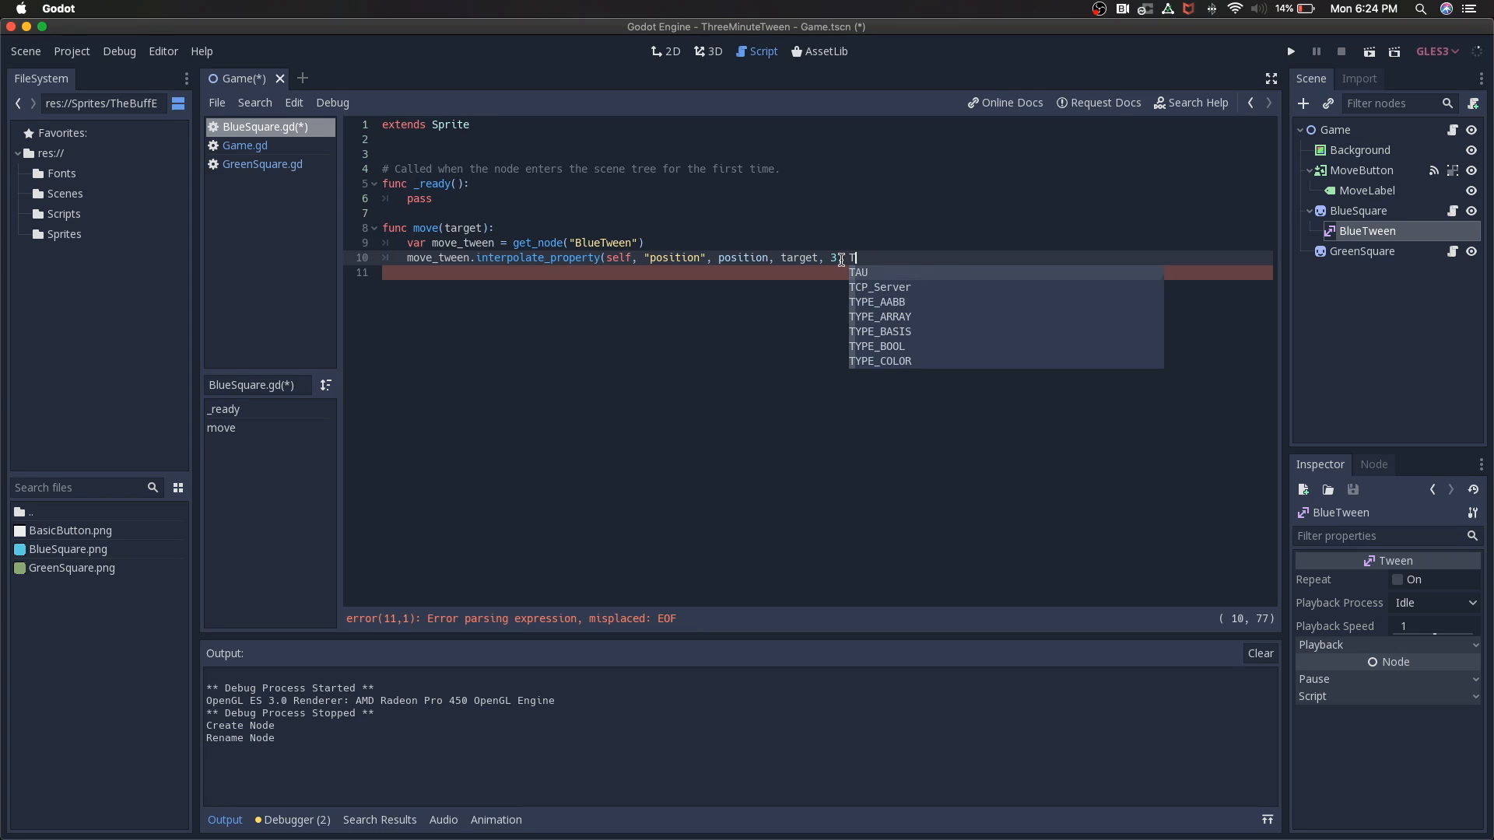
# Step: Finish the interpolate_property call with Tween.TRANS_QUINT and Tween.EASE_OUT
pyautogui.write('ween.')
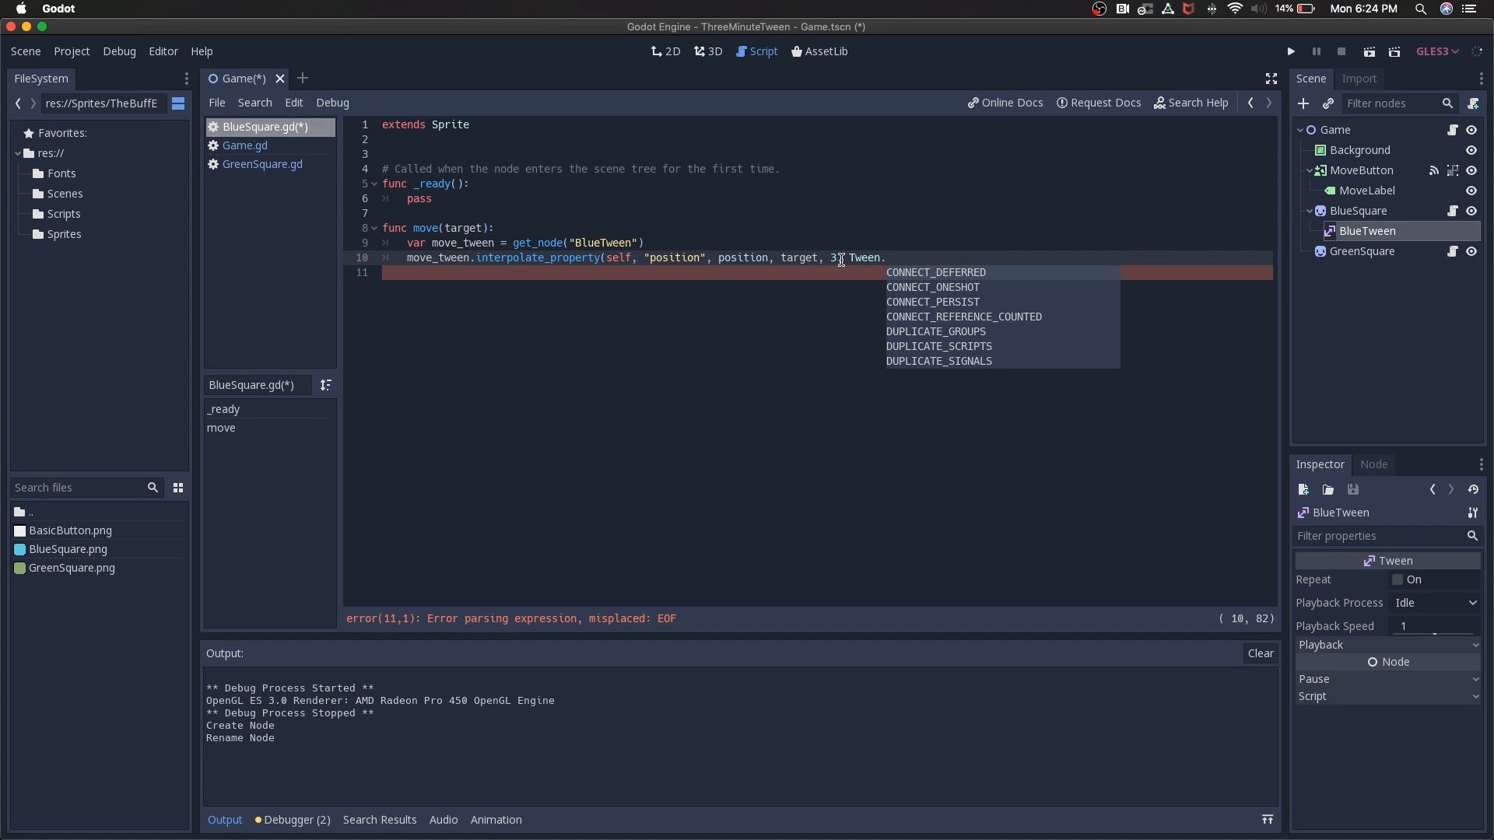
pyautogui.write('Trans')
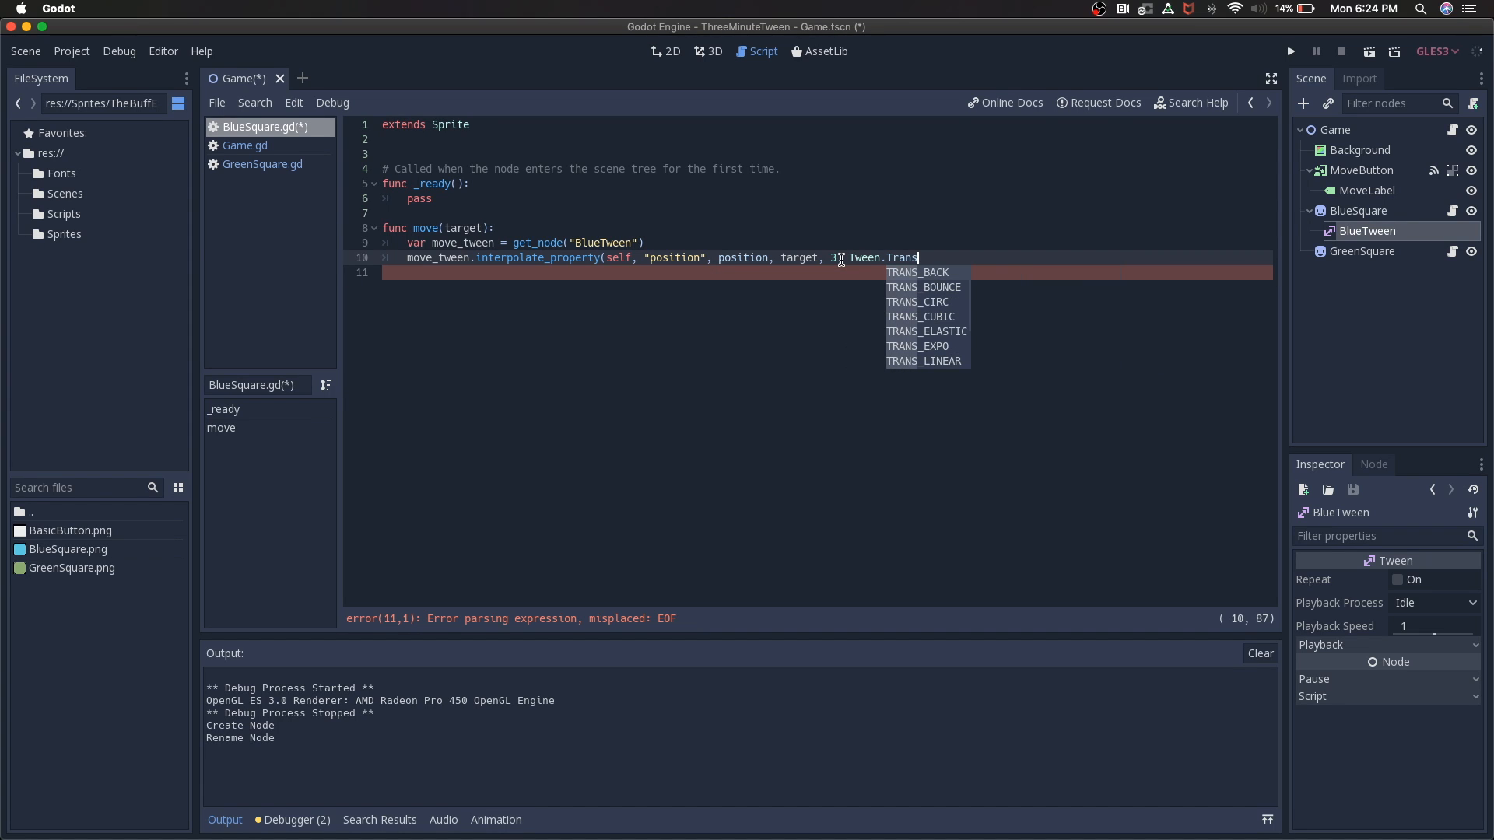
pyautogui.write('QUINT')
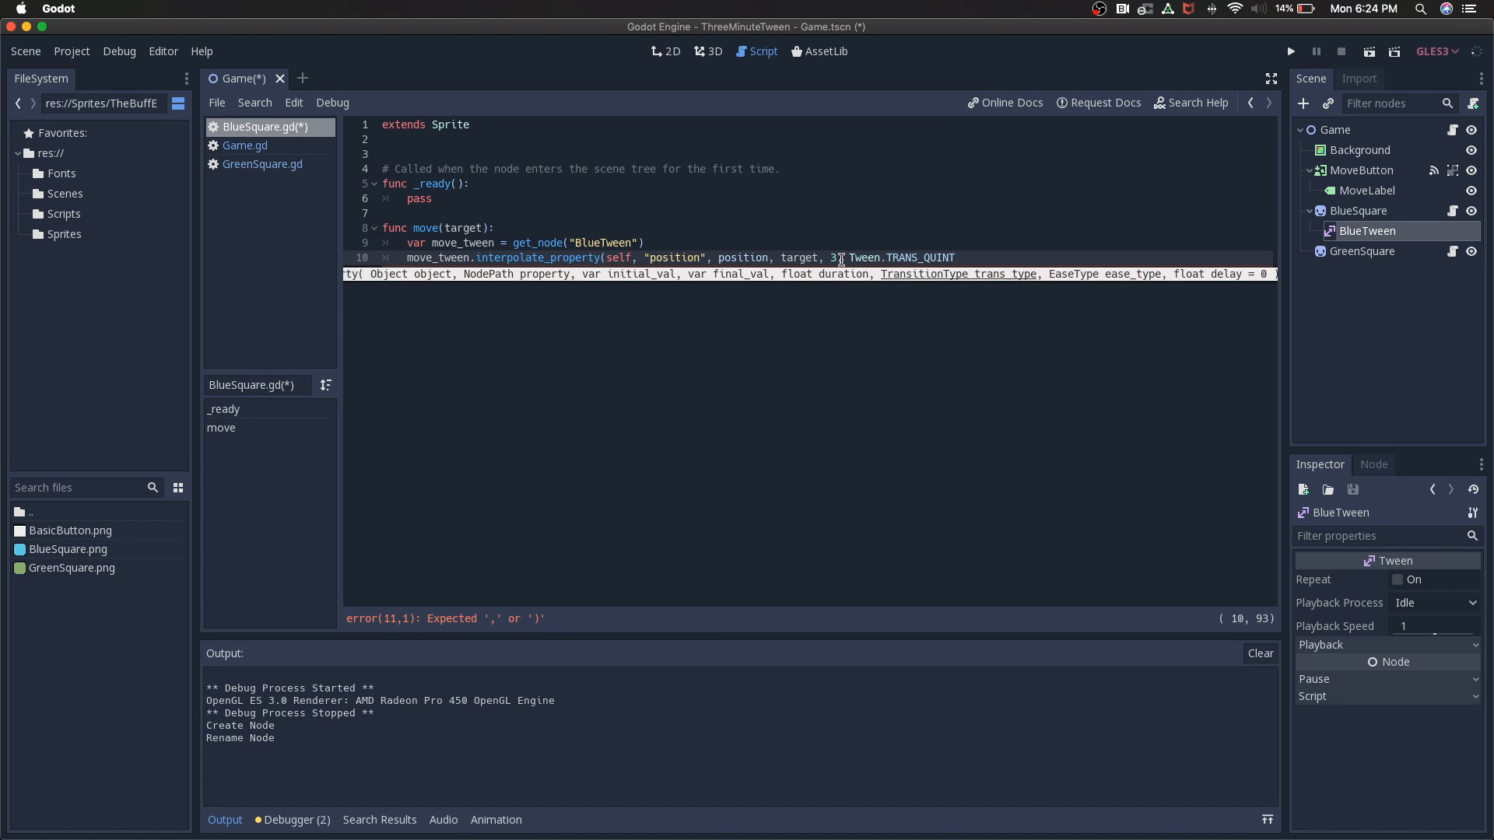
pyautogui.write(',')
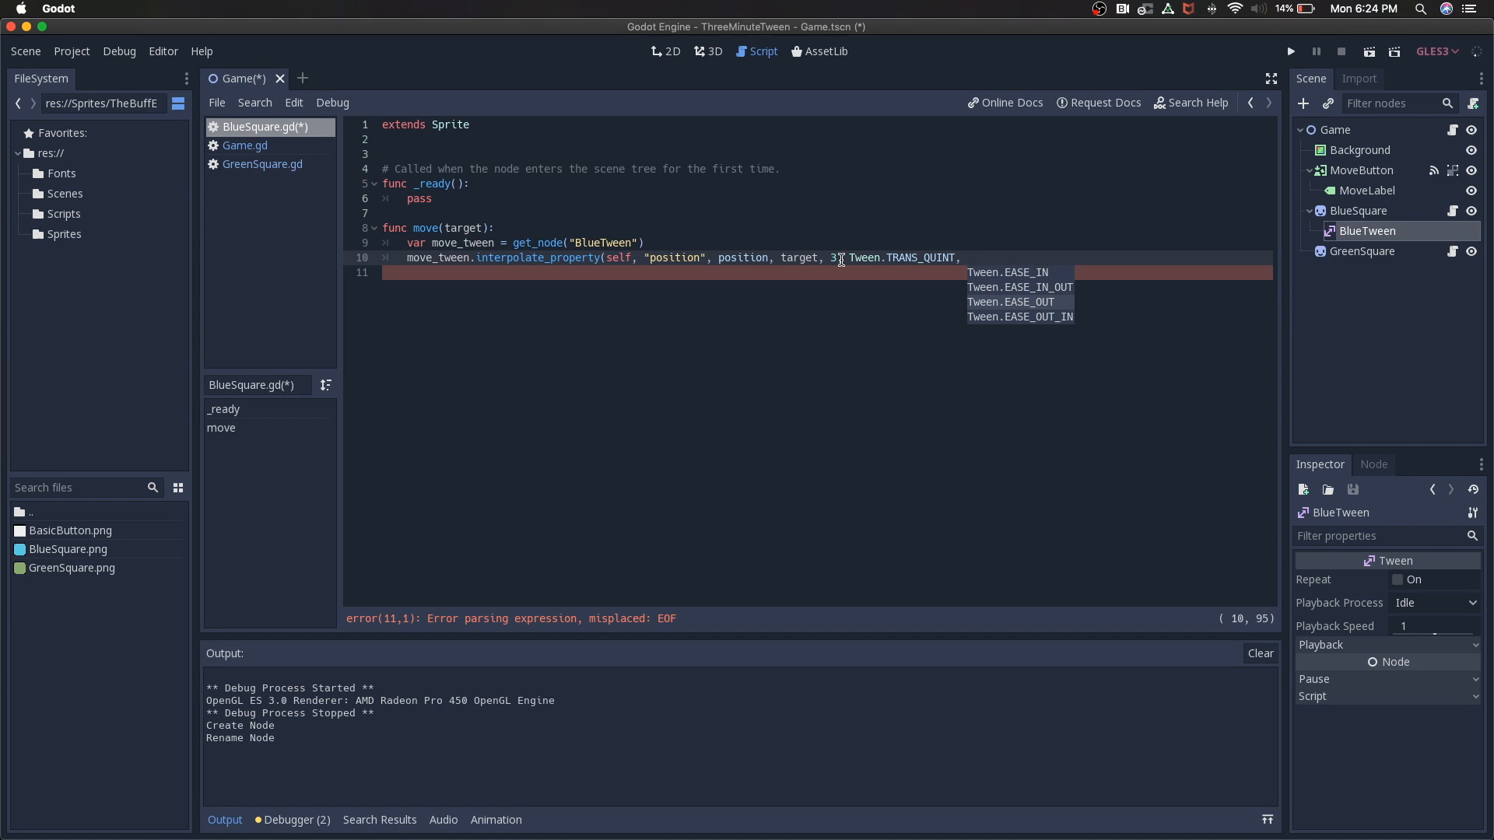
pyautogui.write('Tween.EASE_OUT)')
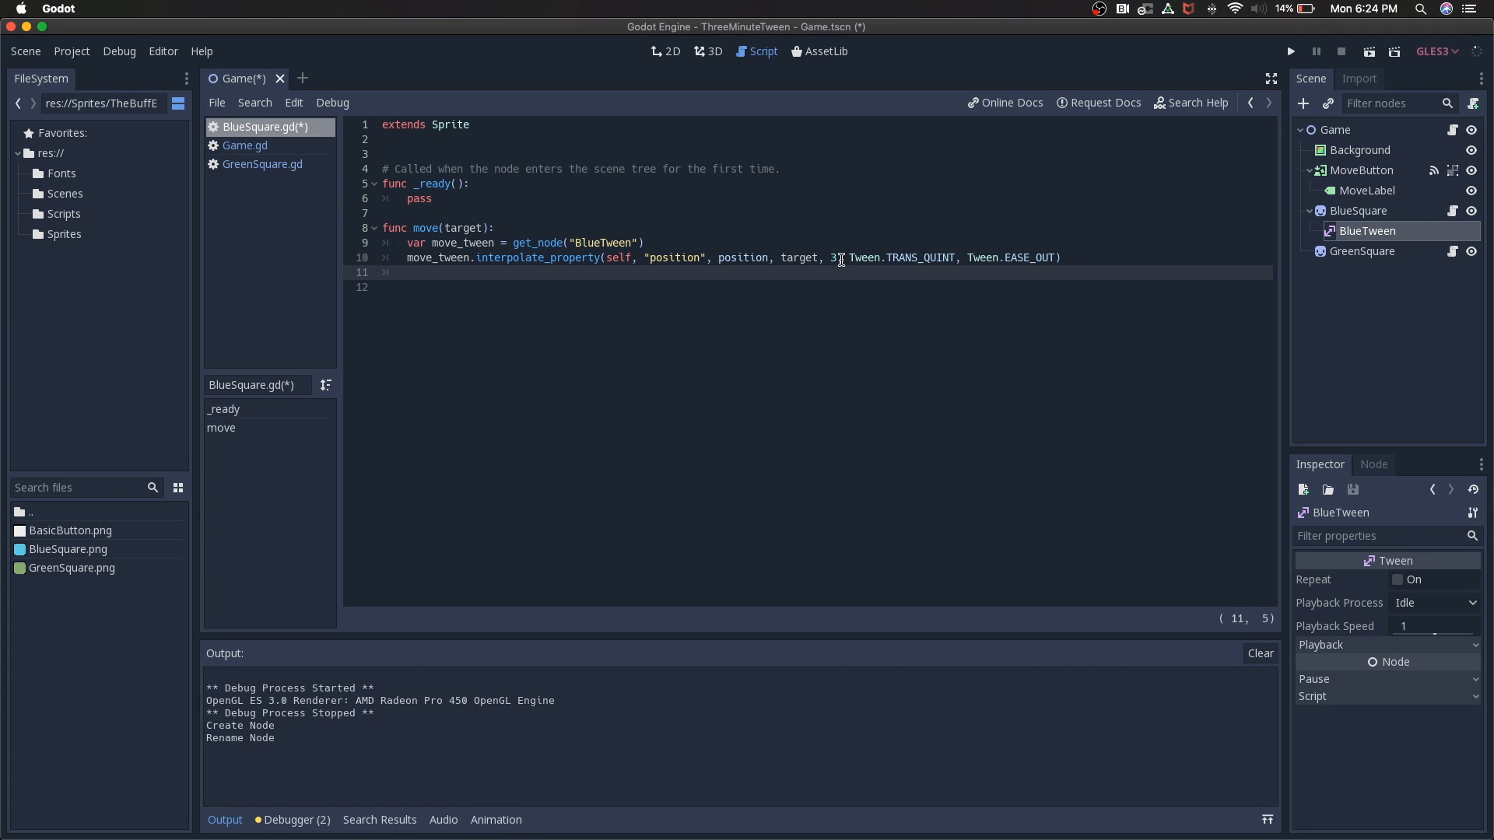
# Step: Add move_tween.start() on line 11 of the move function
pyautogui.write('mo')
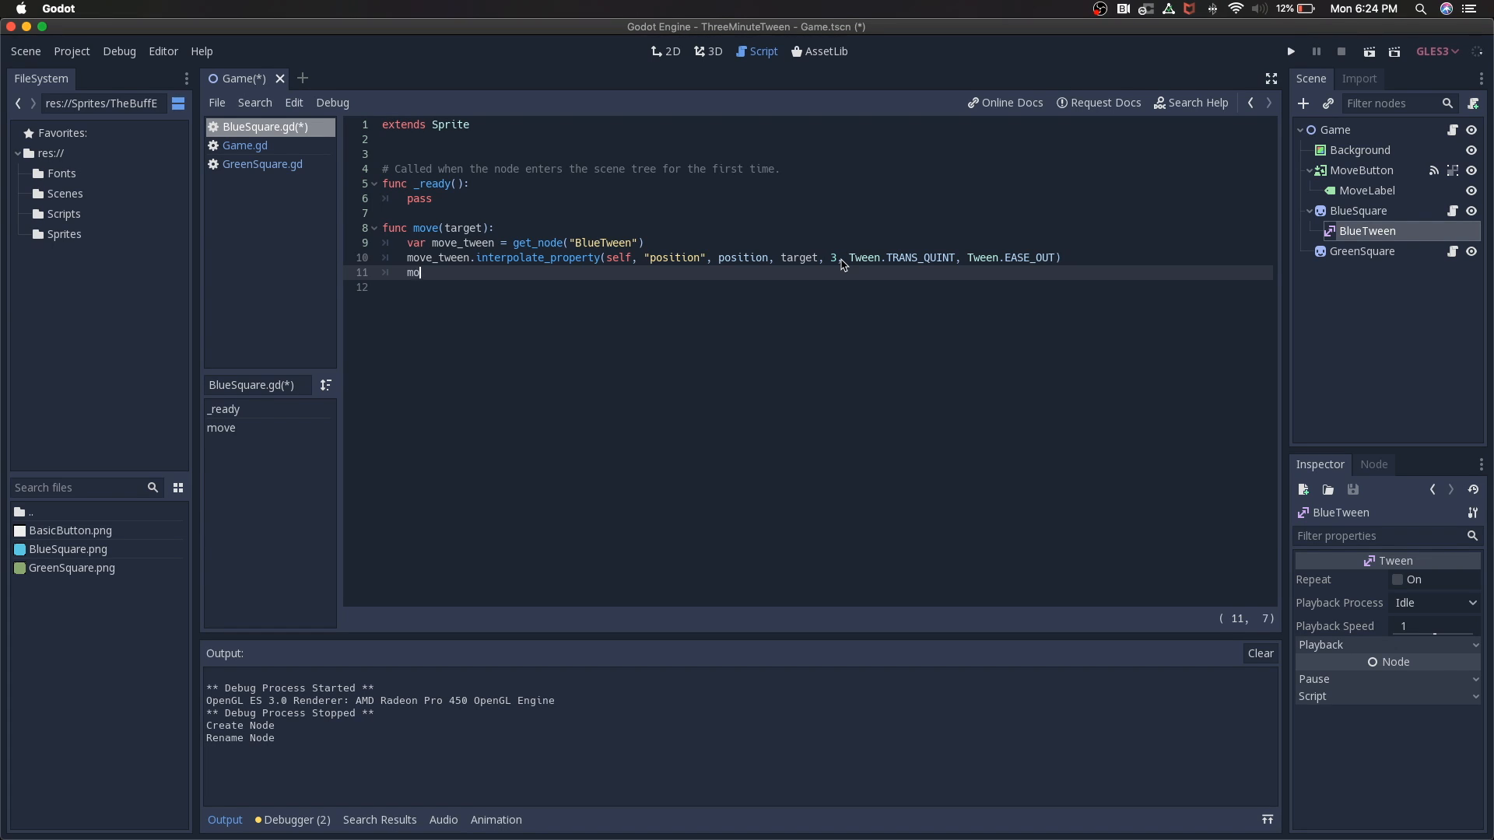
pyautogui.write('ve_tween')
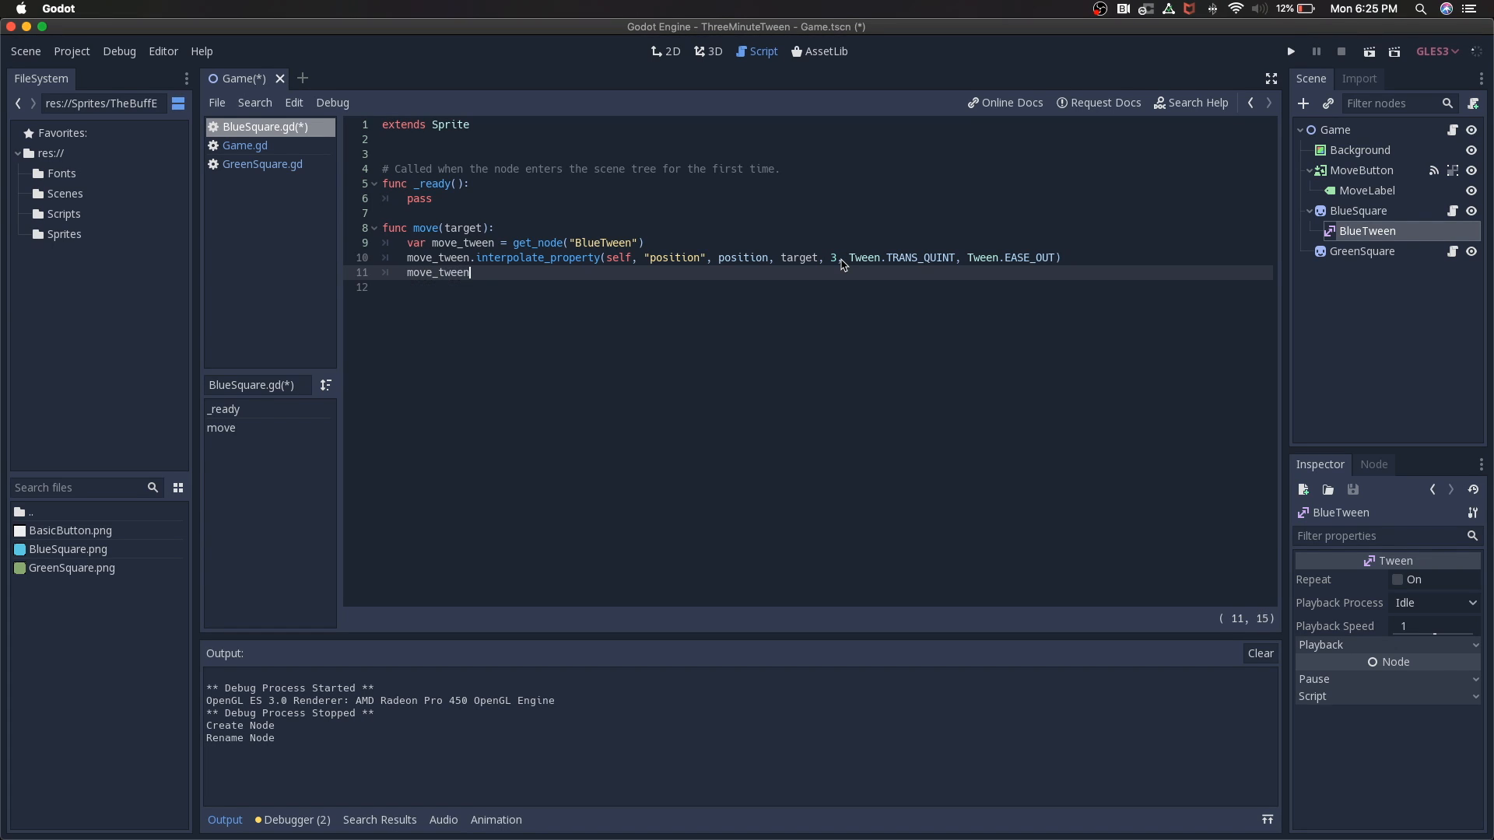
pyautogui.write('.start(')
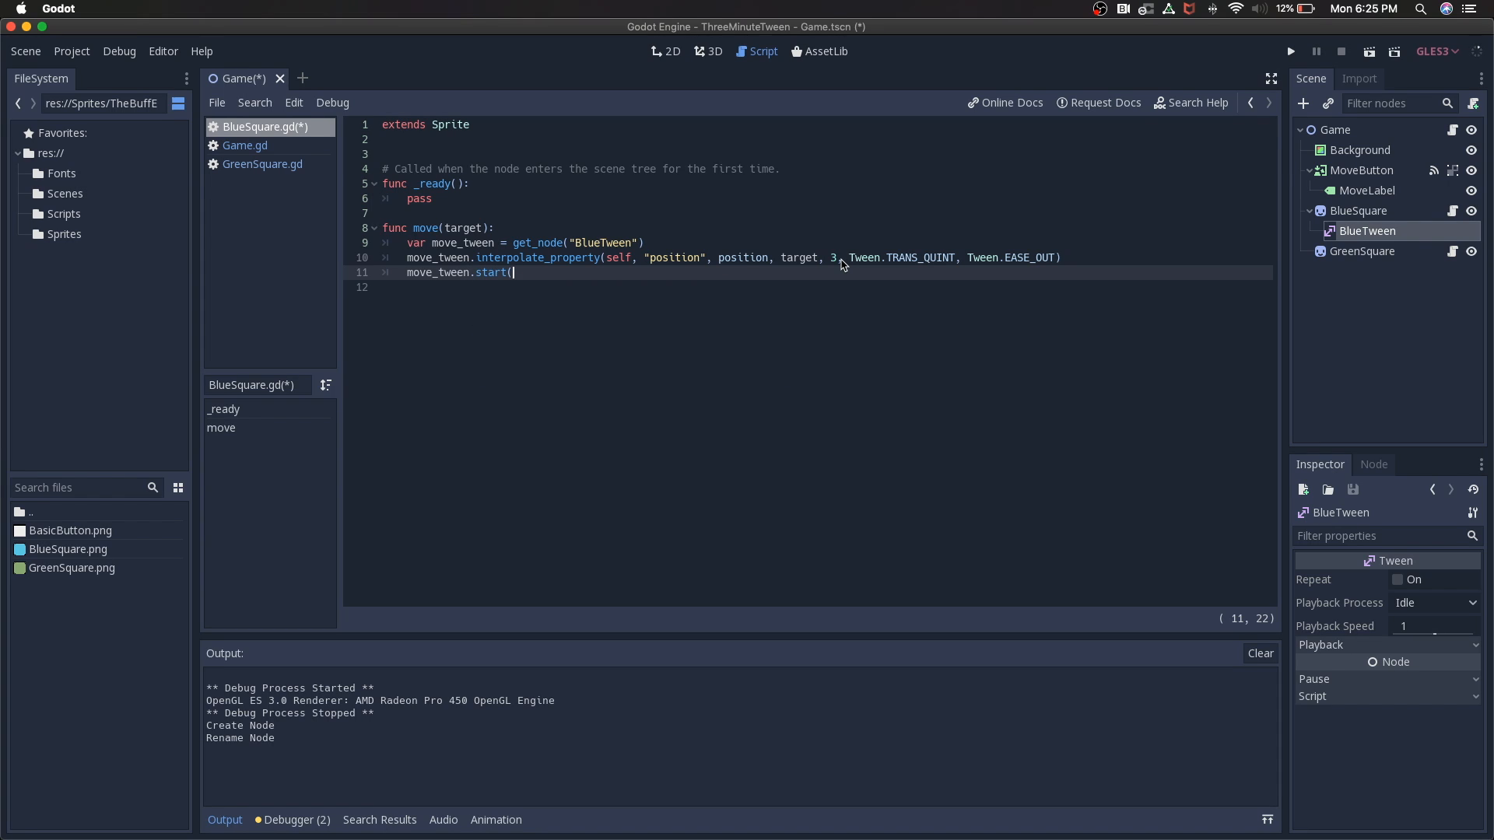
pyautogui.write(')')
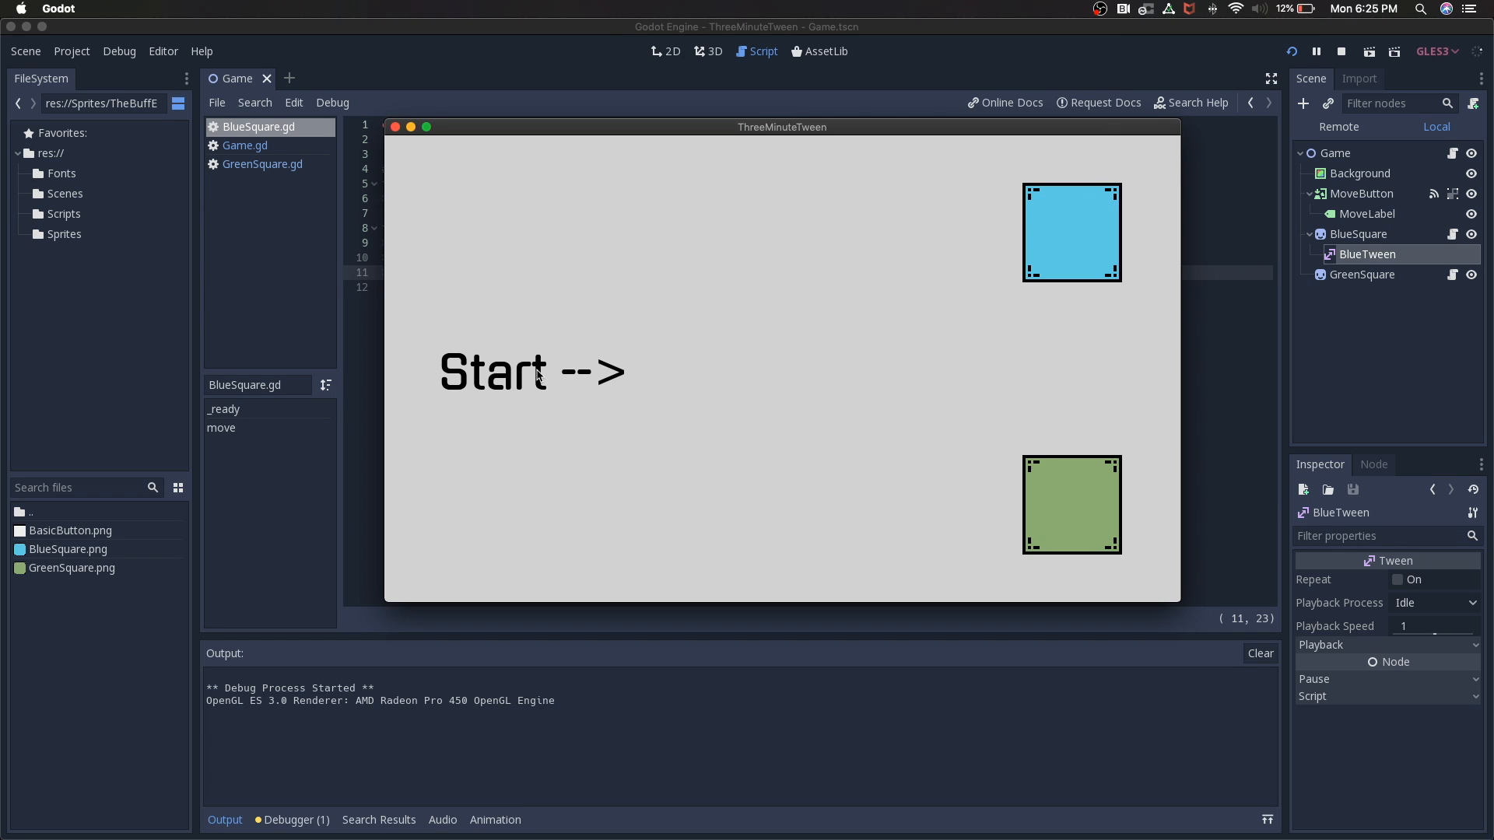
pyautogui.moveTo(1089, 407)
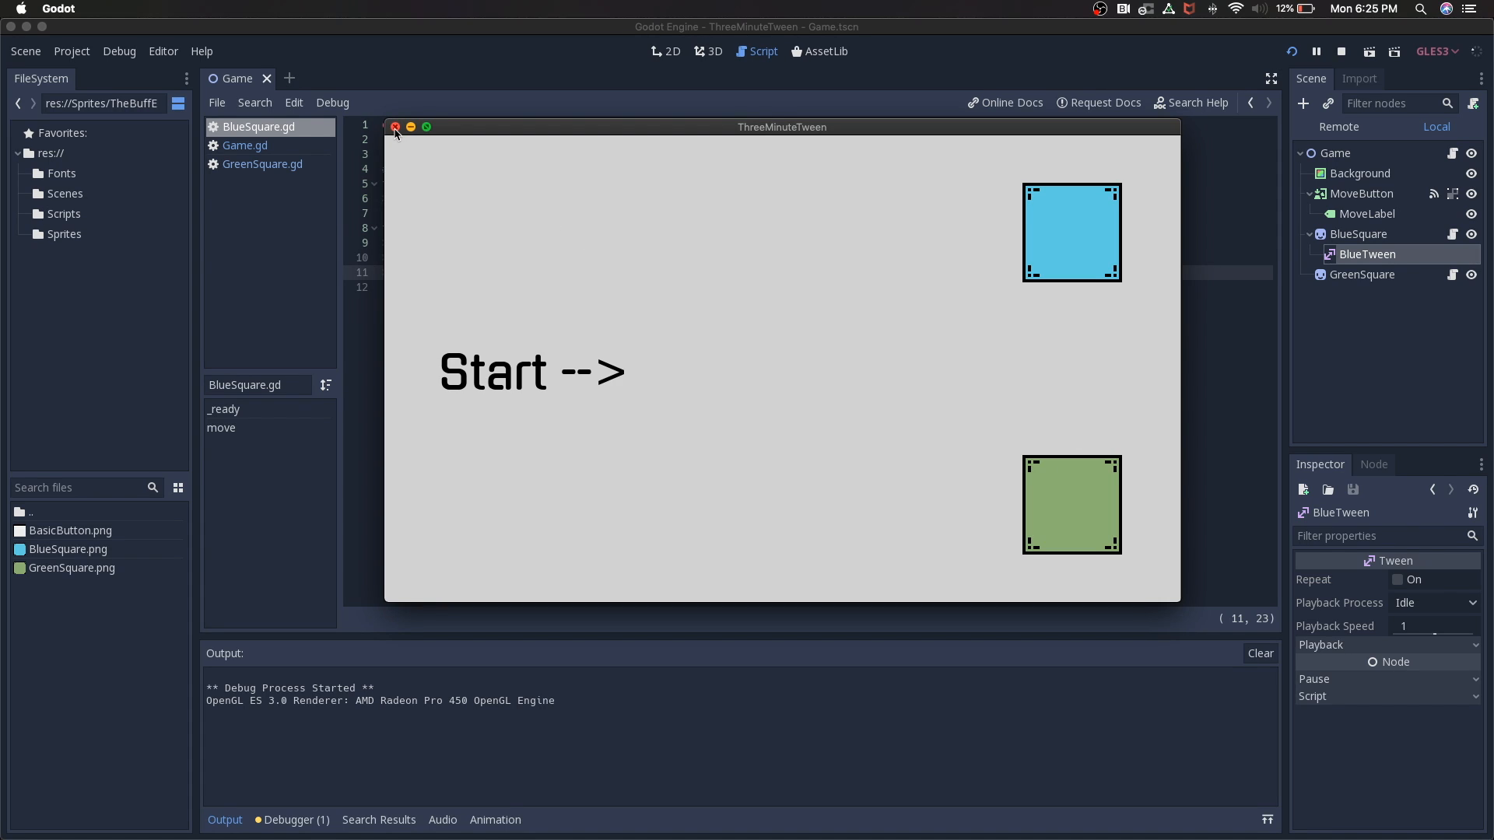
# Step: Close the running game window after testing the tween
pyautogui.click(1342, 52)
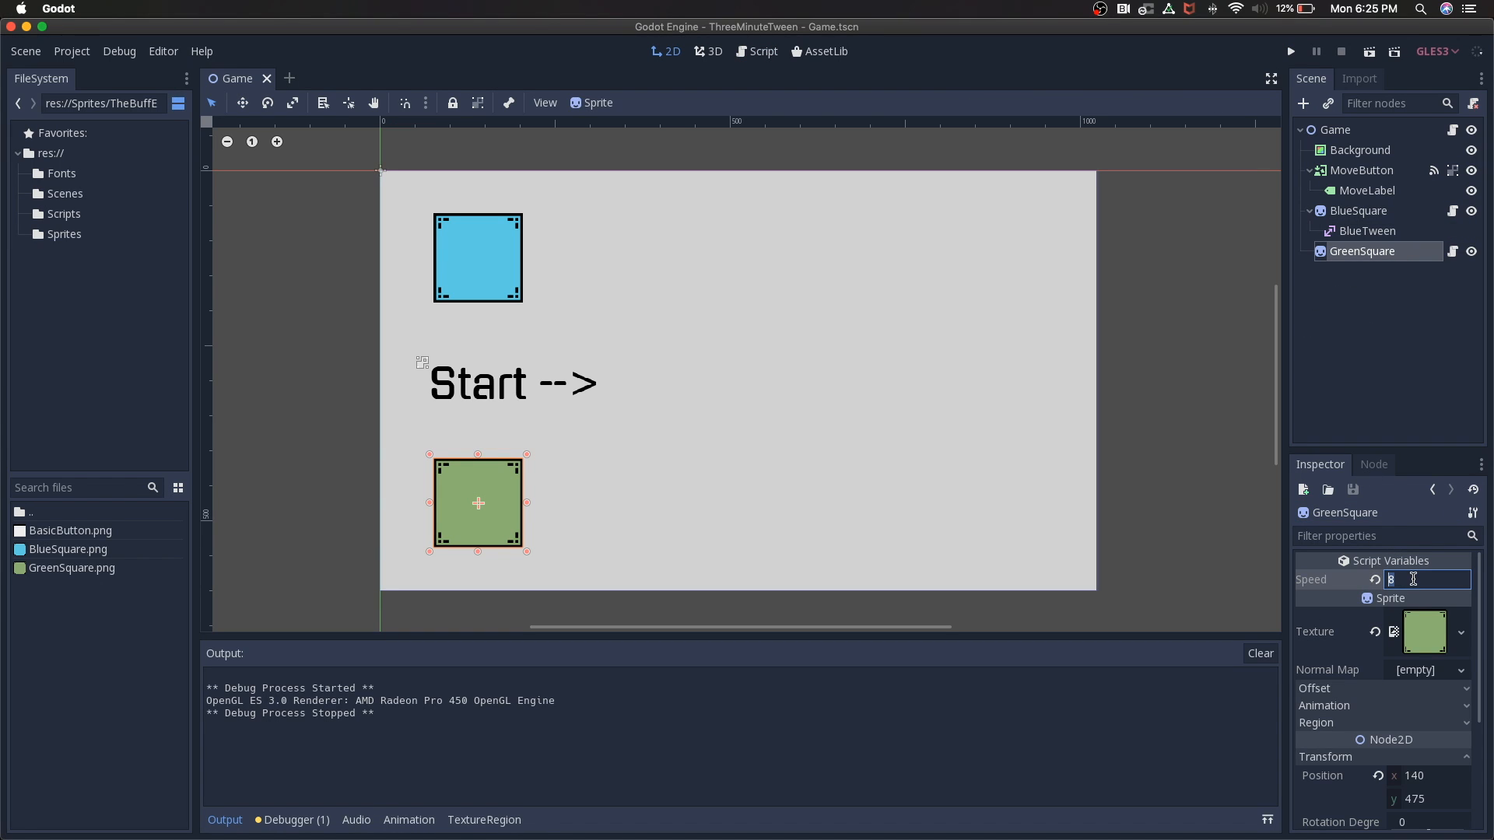
# Step: Set GreenSquare's Speed to 15 and focus the rerun game window
pyautogui.write('15')
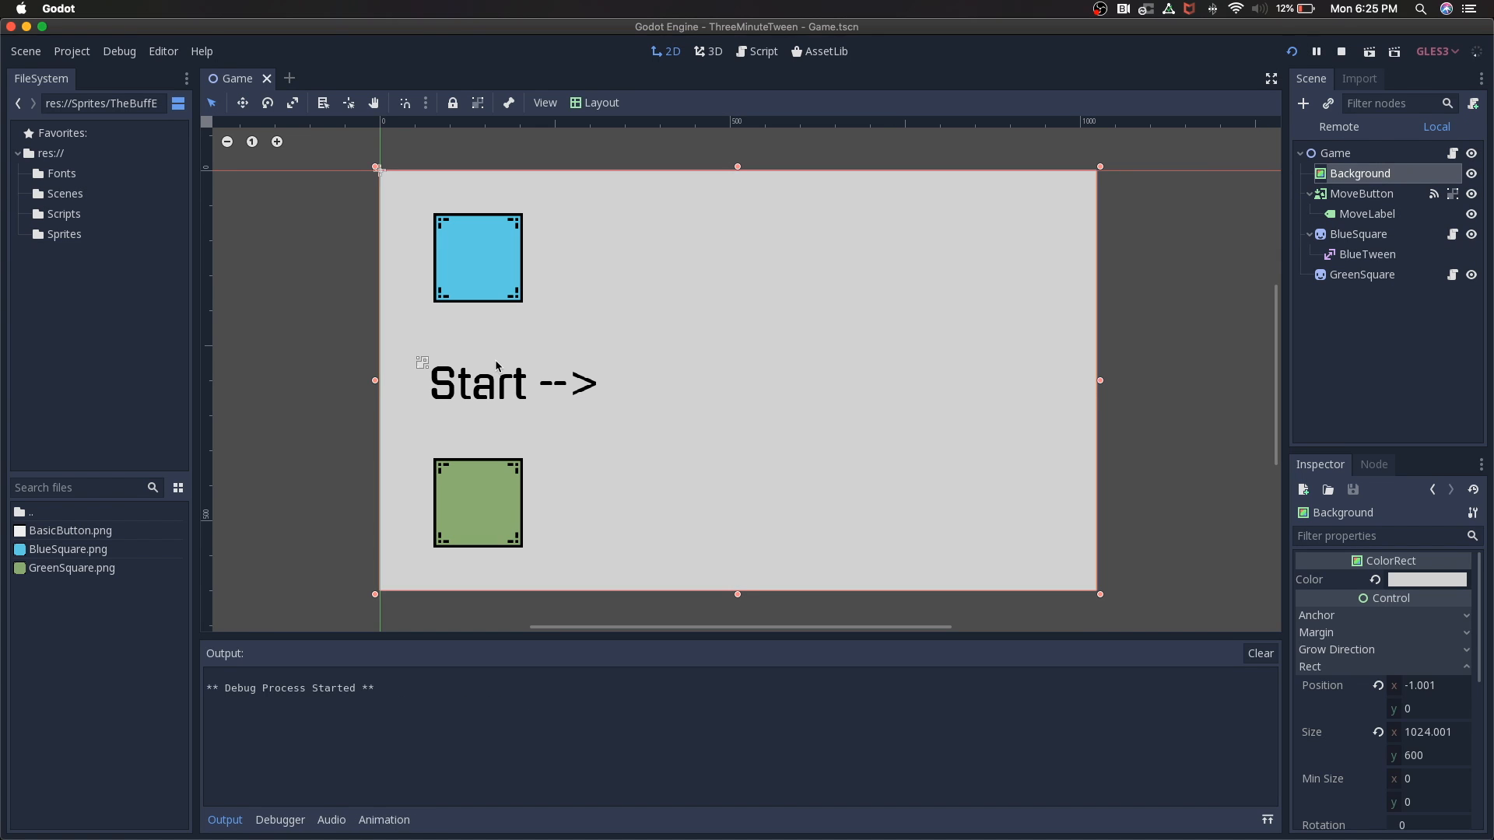
pyautogui.click(1291, 51)
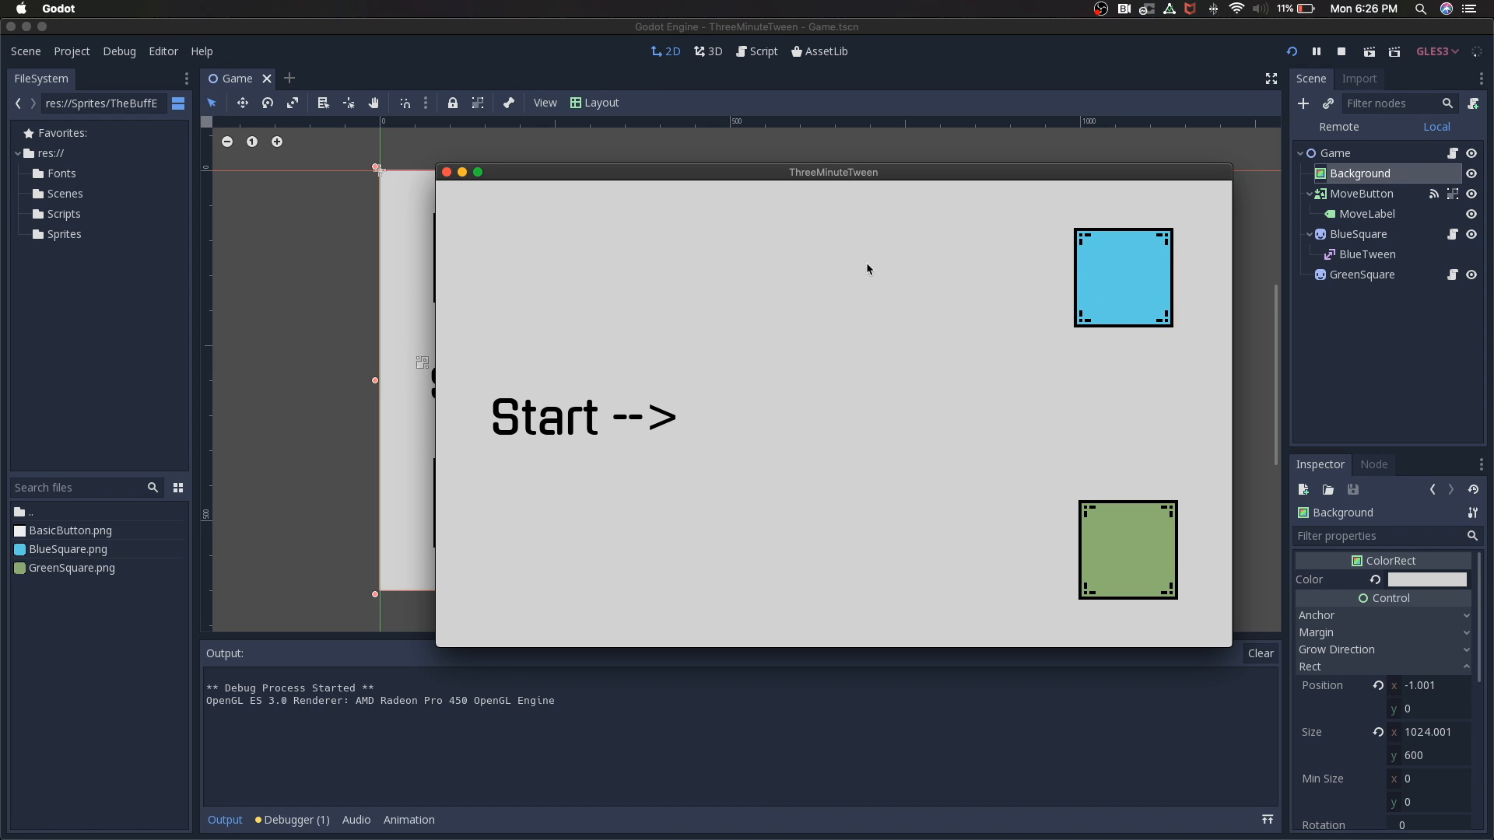
# Step: Close the ThreeMinuteTween game window and return to the editor
pyautogui.click(1341, 51)
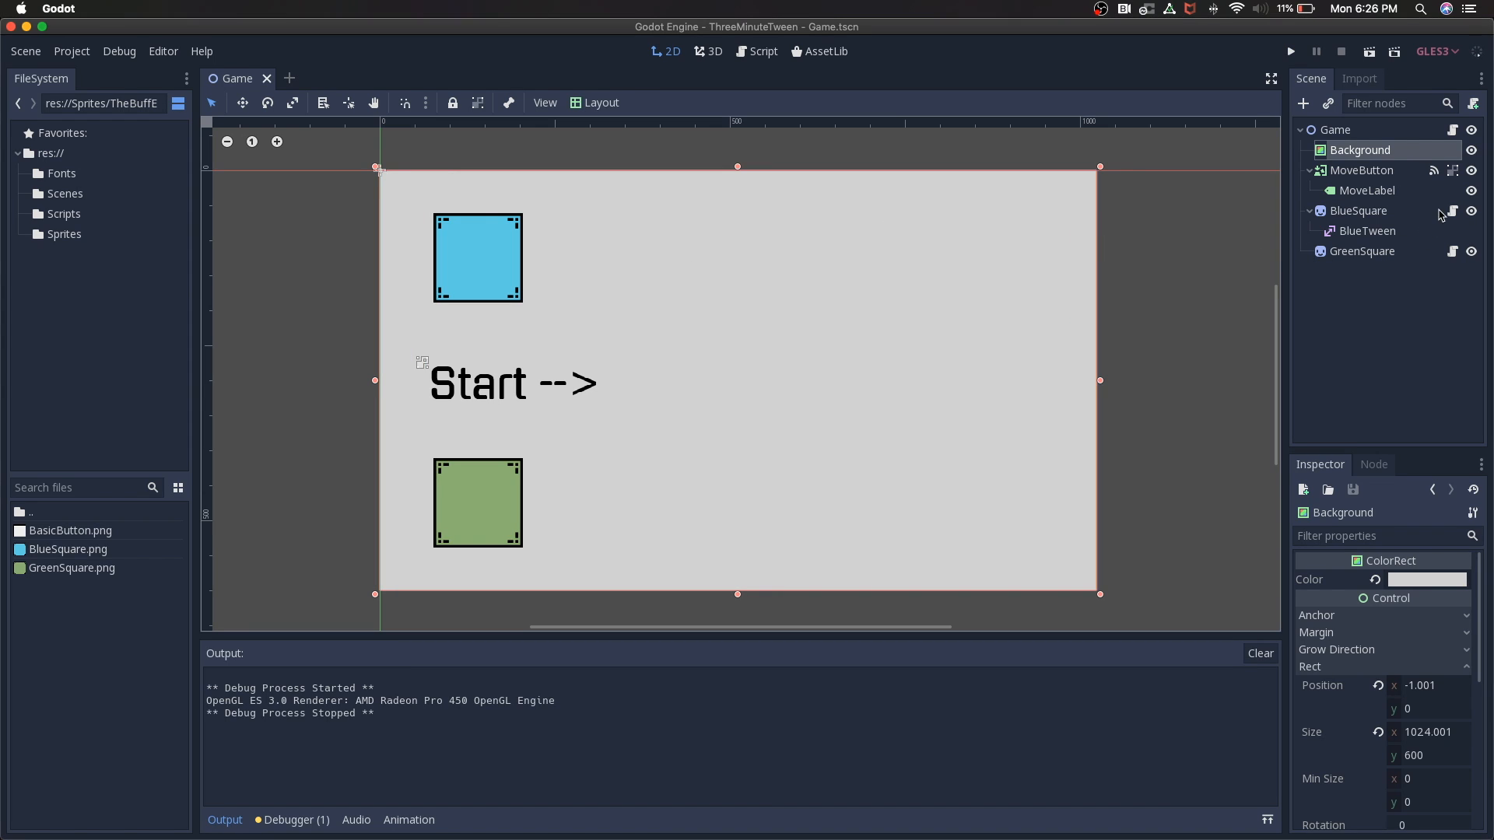
pyautogui.click(760, 50)
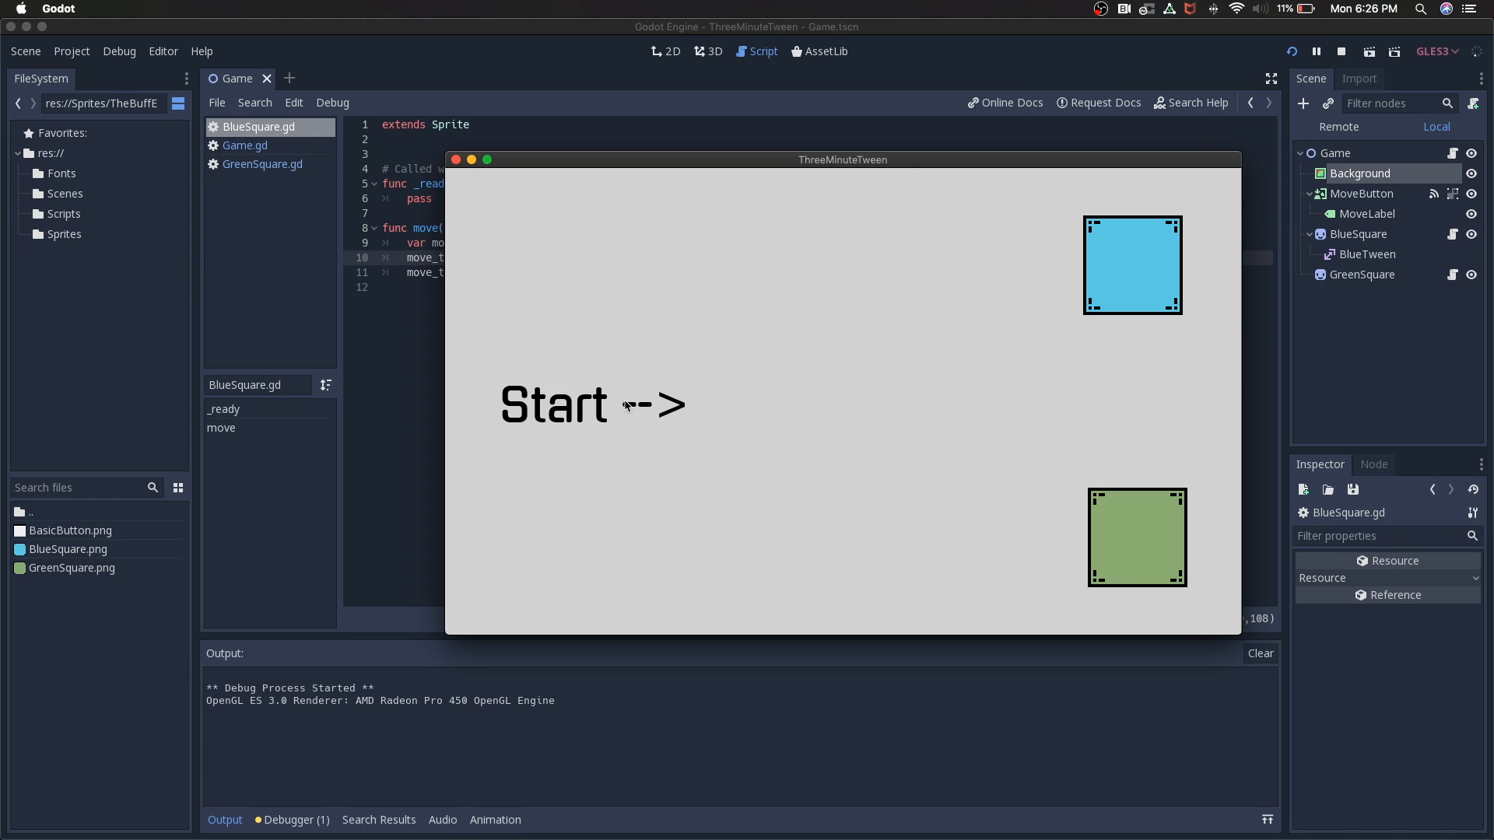
pyautogui.moveTo(588, 320)
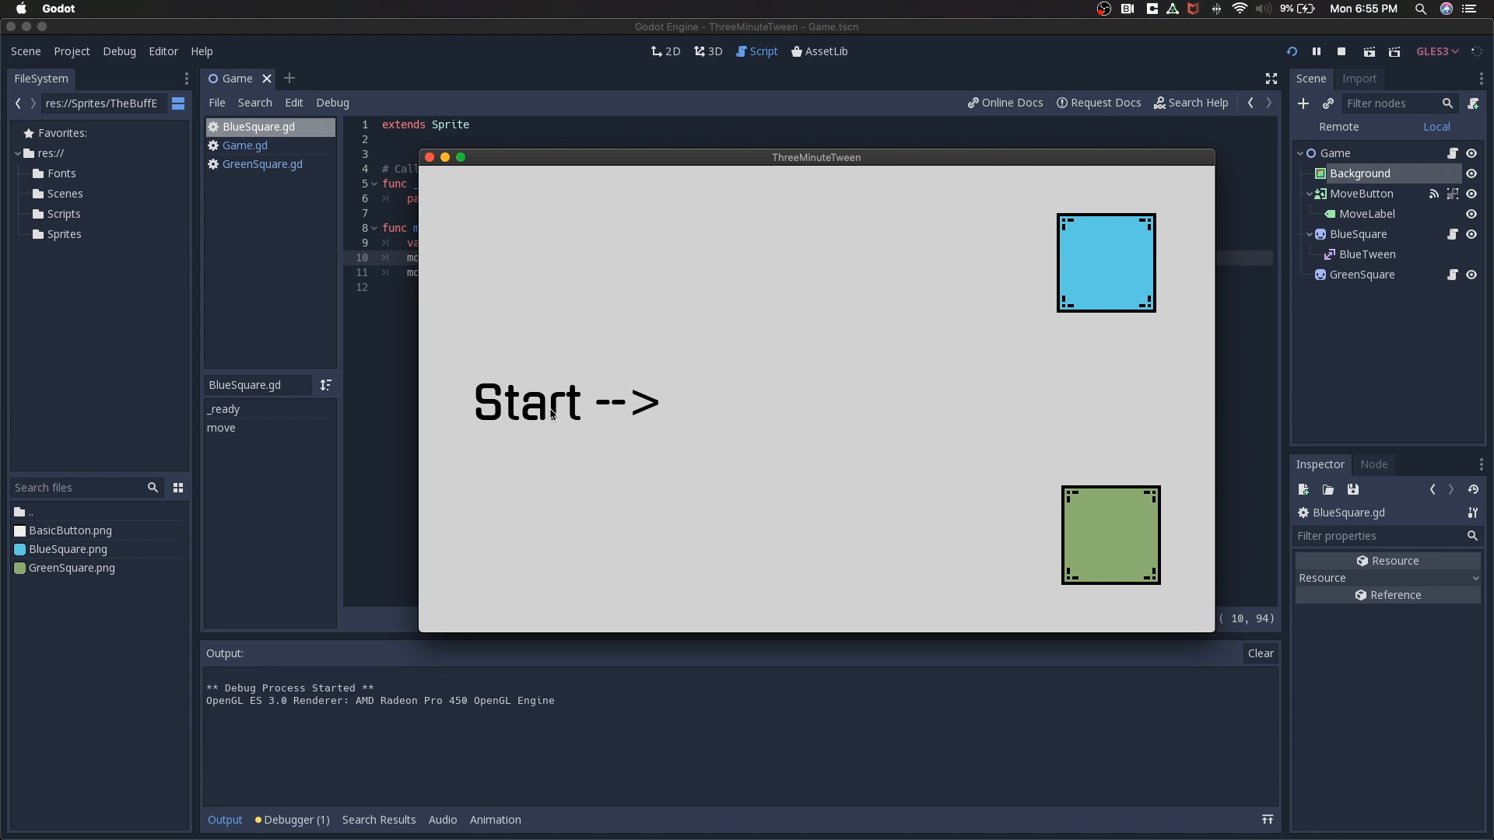
pyautogui.moveTo(539, 379)
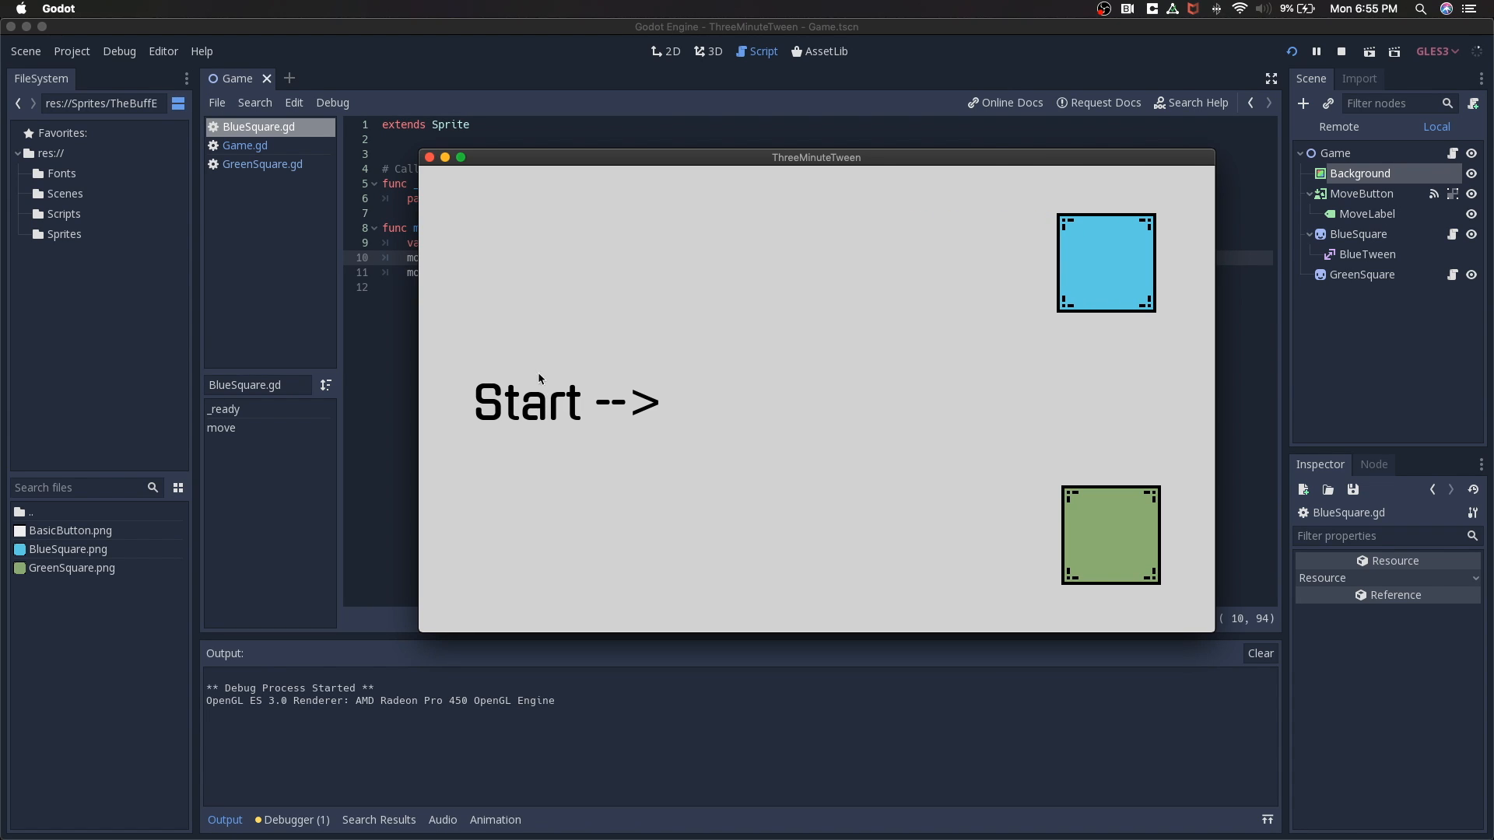
pyautogui.moveTo(463, 182)
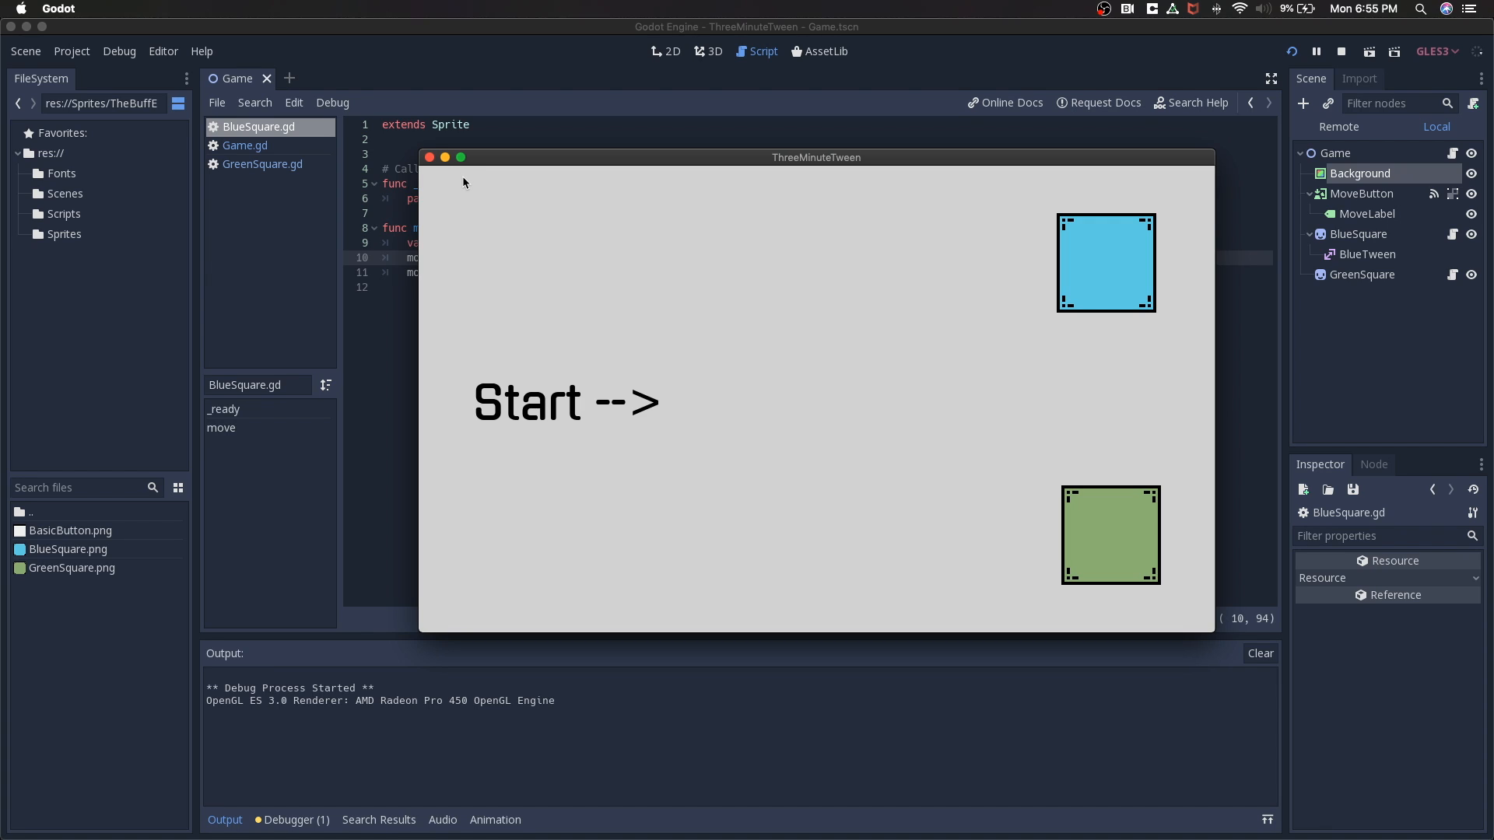